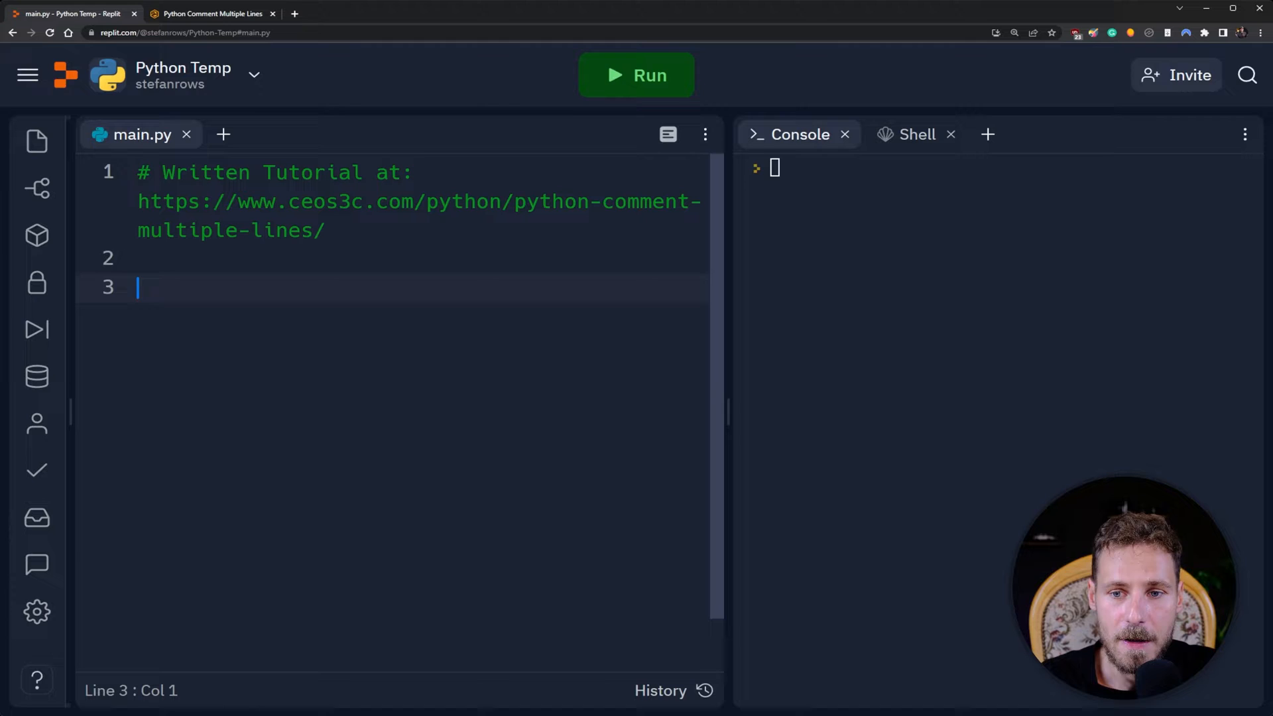
# Switch to the Ceos3c article tab and scroll through its Single Line Comments section.
pyautogui.click(212, 13)
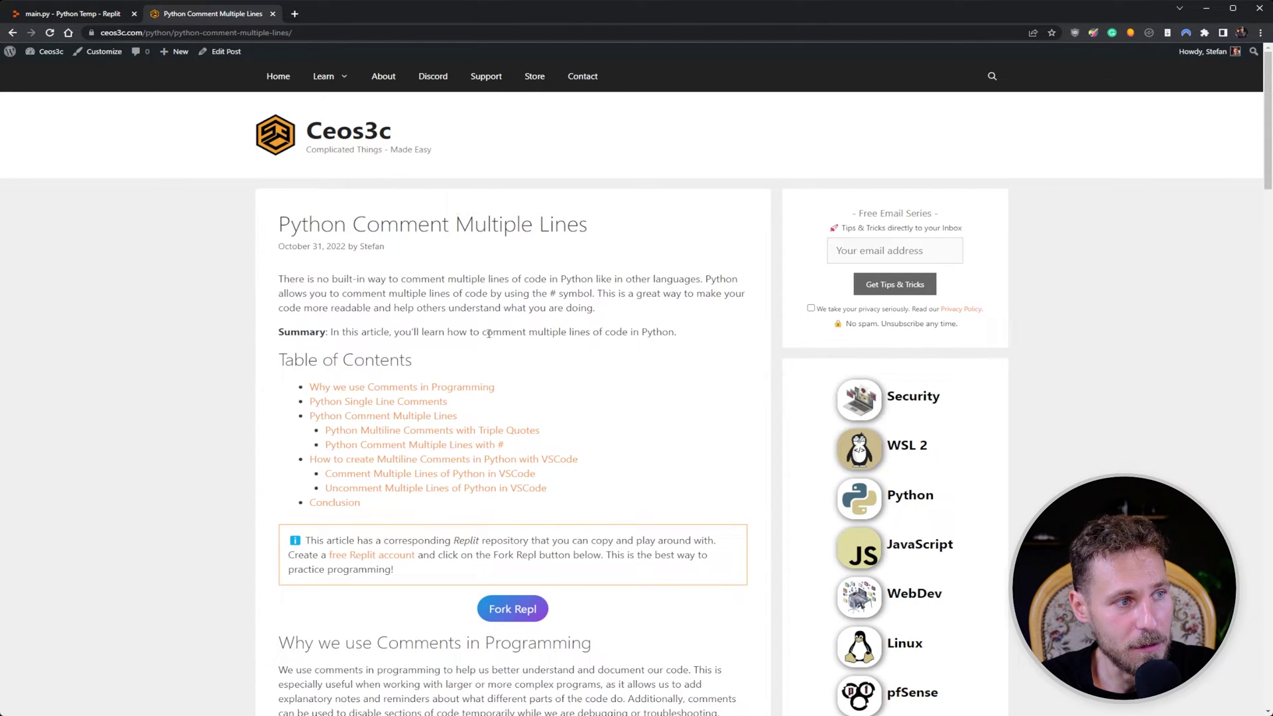
pyautogui.scroll(-3)
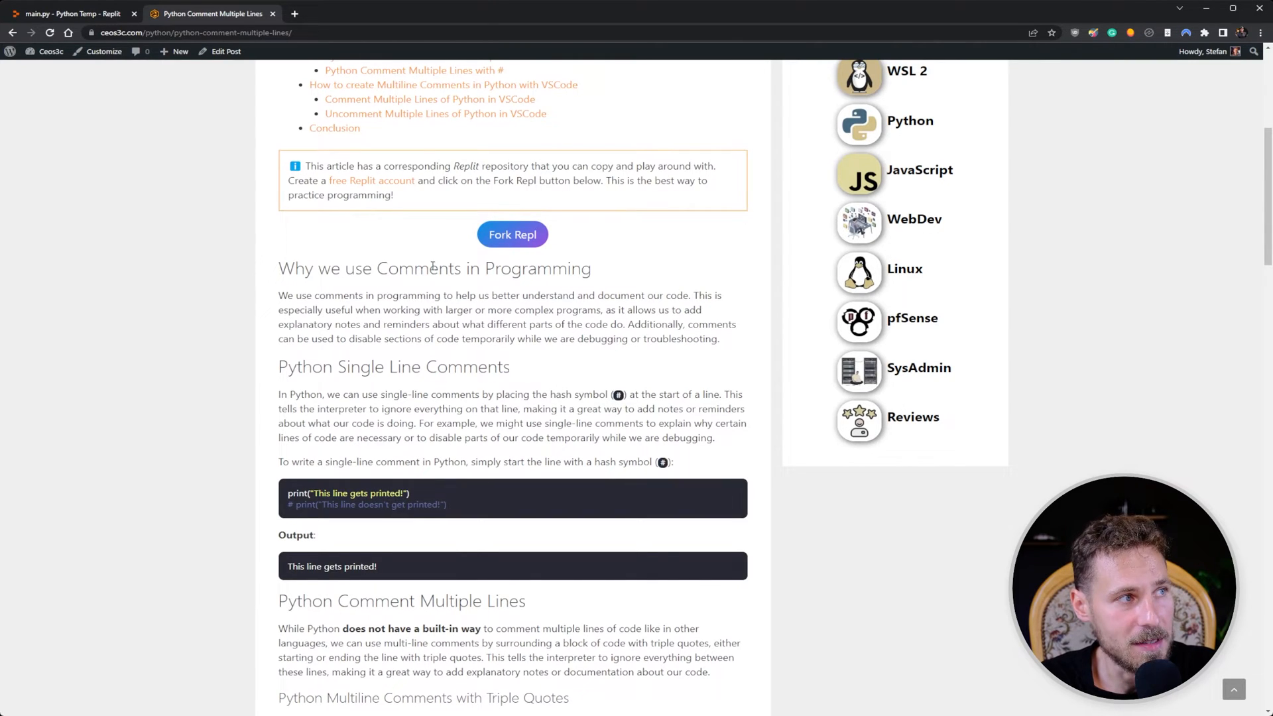
pyautogui.scroll(3)
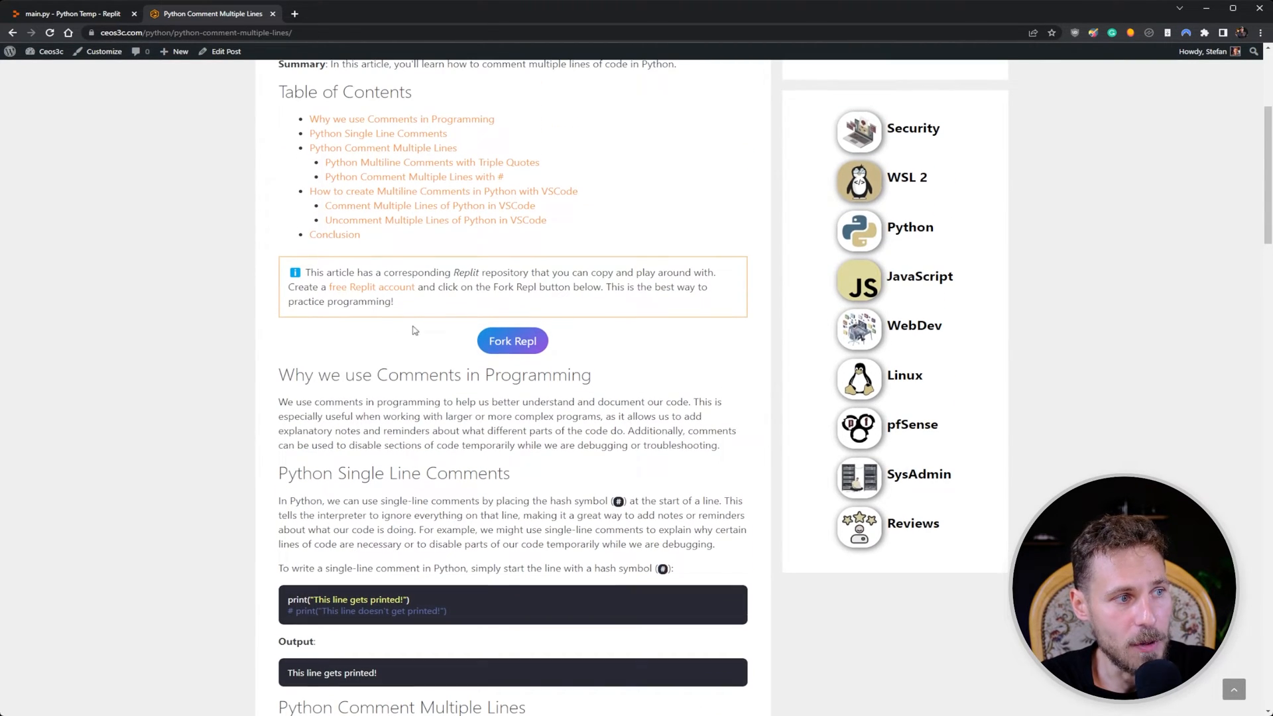
pyautogui.moveTo(408, 345)
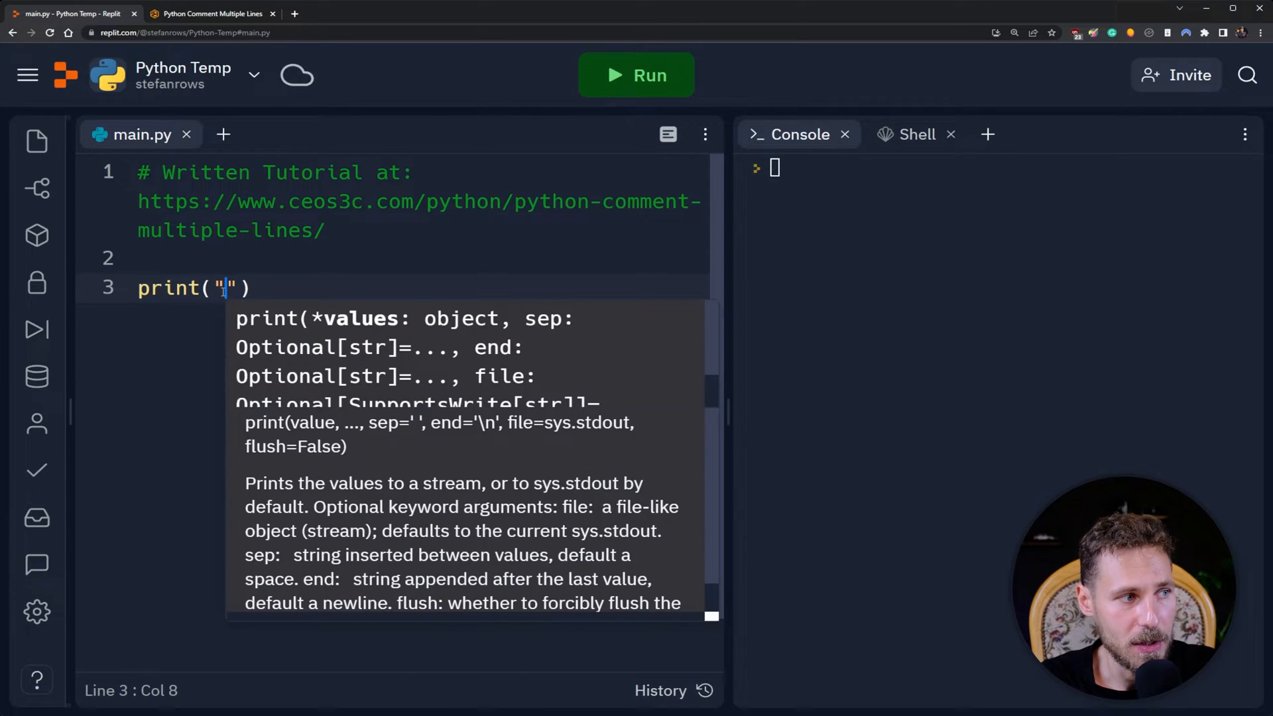
# Write print("This line gets printed") on line 3 and run it to show the text in the console.
pyautogui.write('This line gets printed')
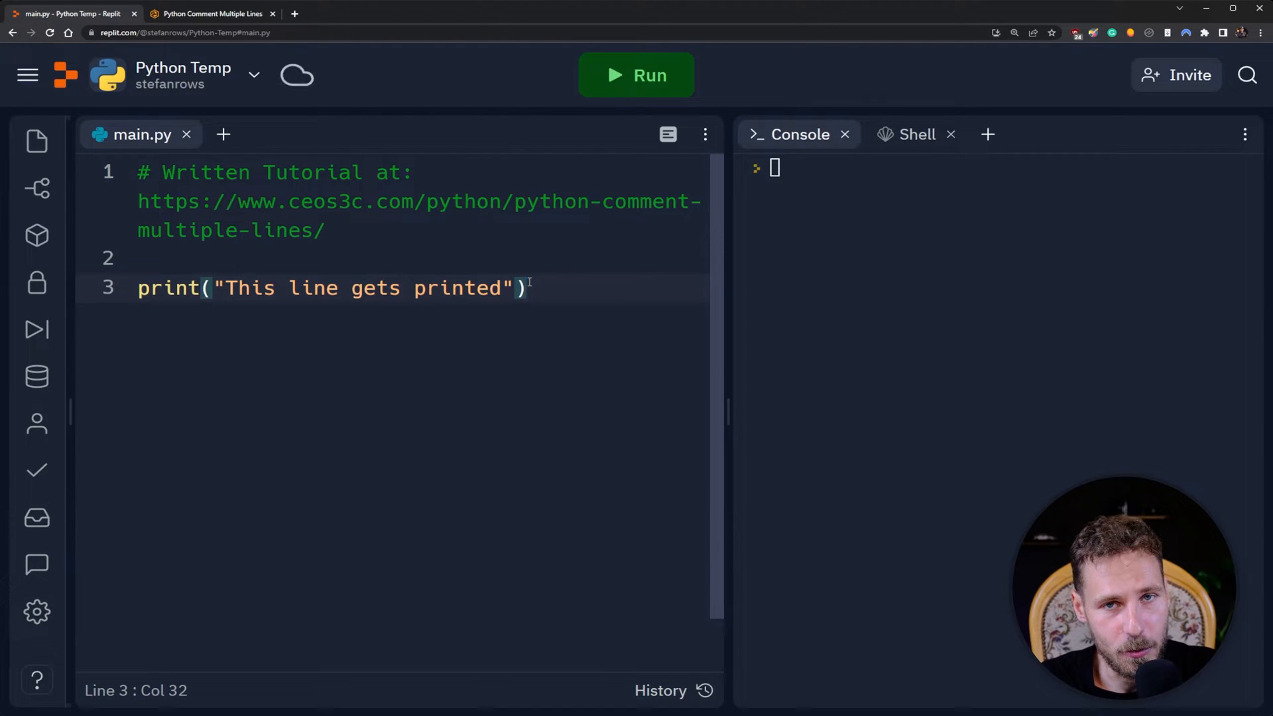
pyautogui.click(637, 74)
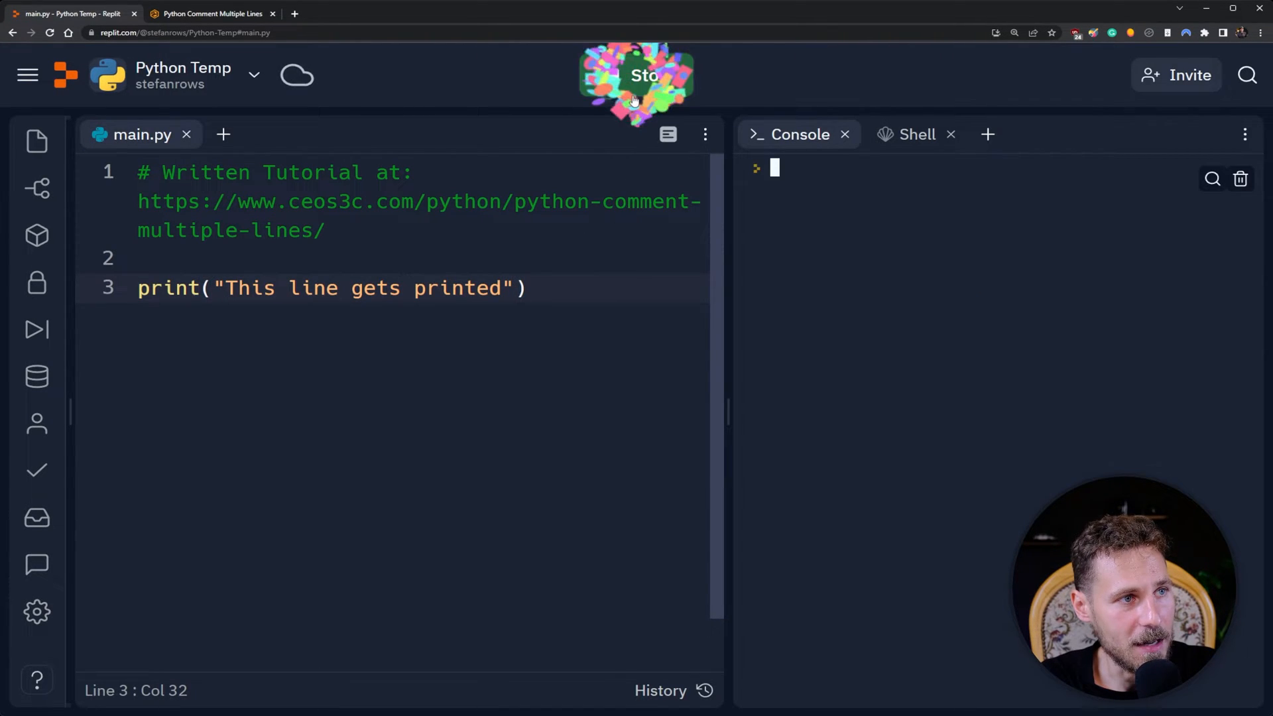
pyautogui.click(638, 79)
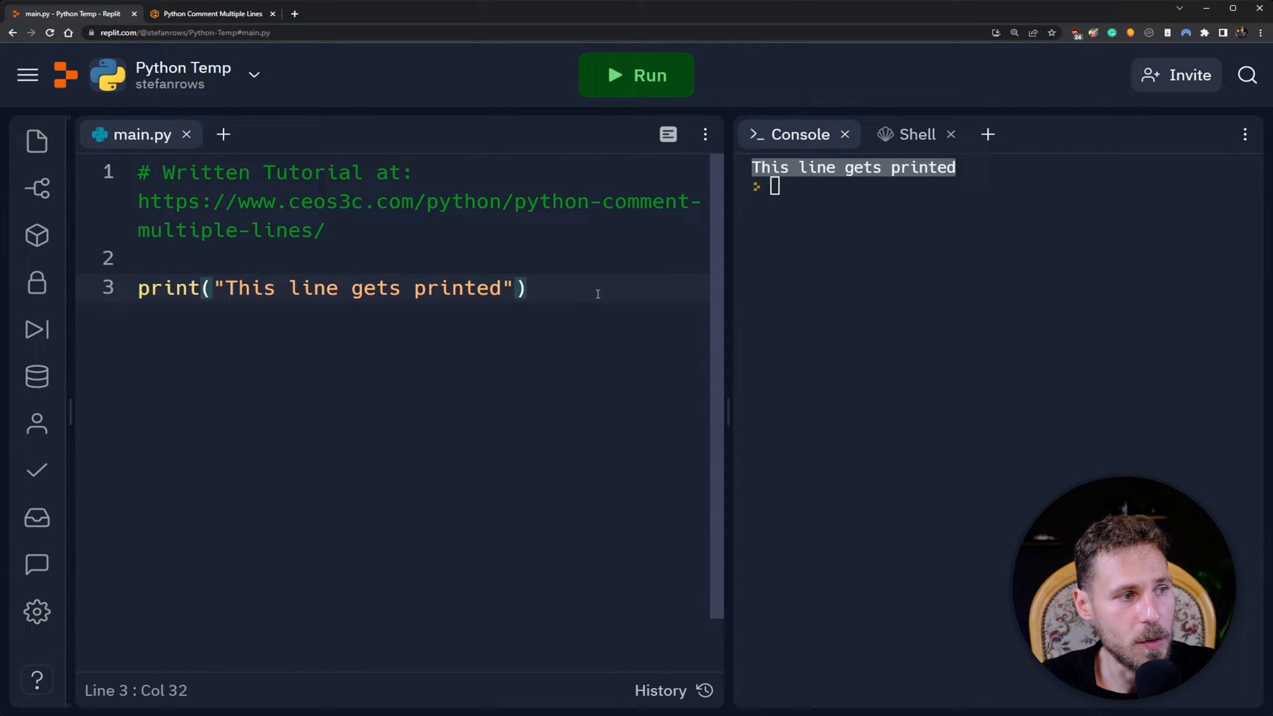
# Write print("This line doesn't get printed!") on line 4 of main.py.
pyautogui.write('print(')
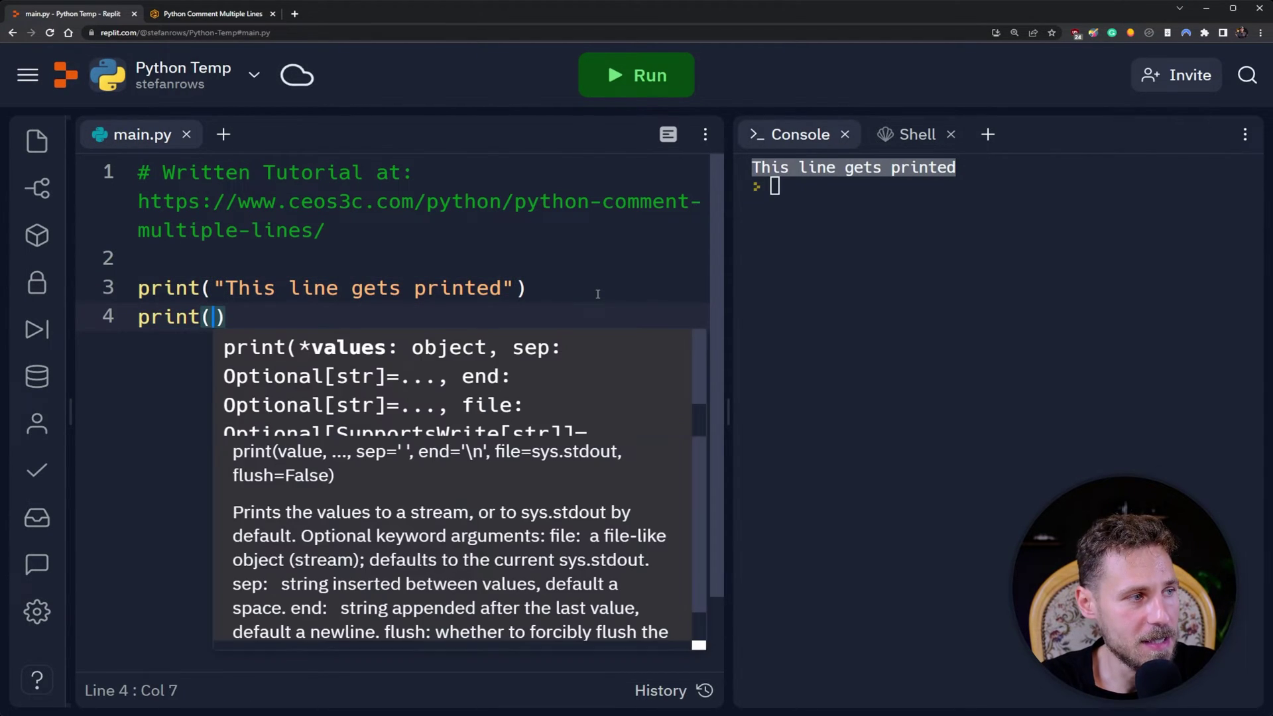
pyautogui.write('"This li"')
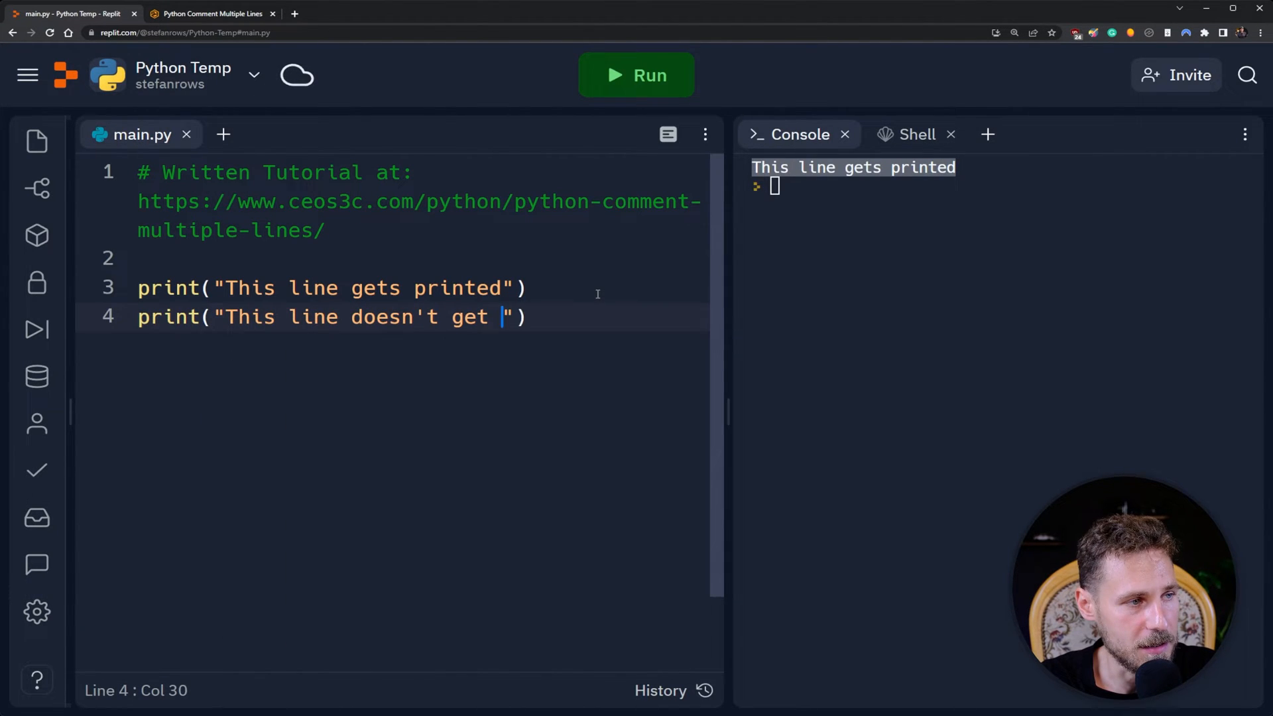
pyautogui.write('printed!')
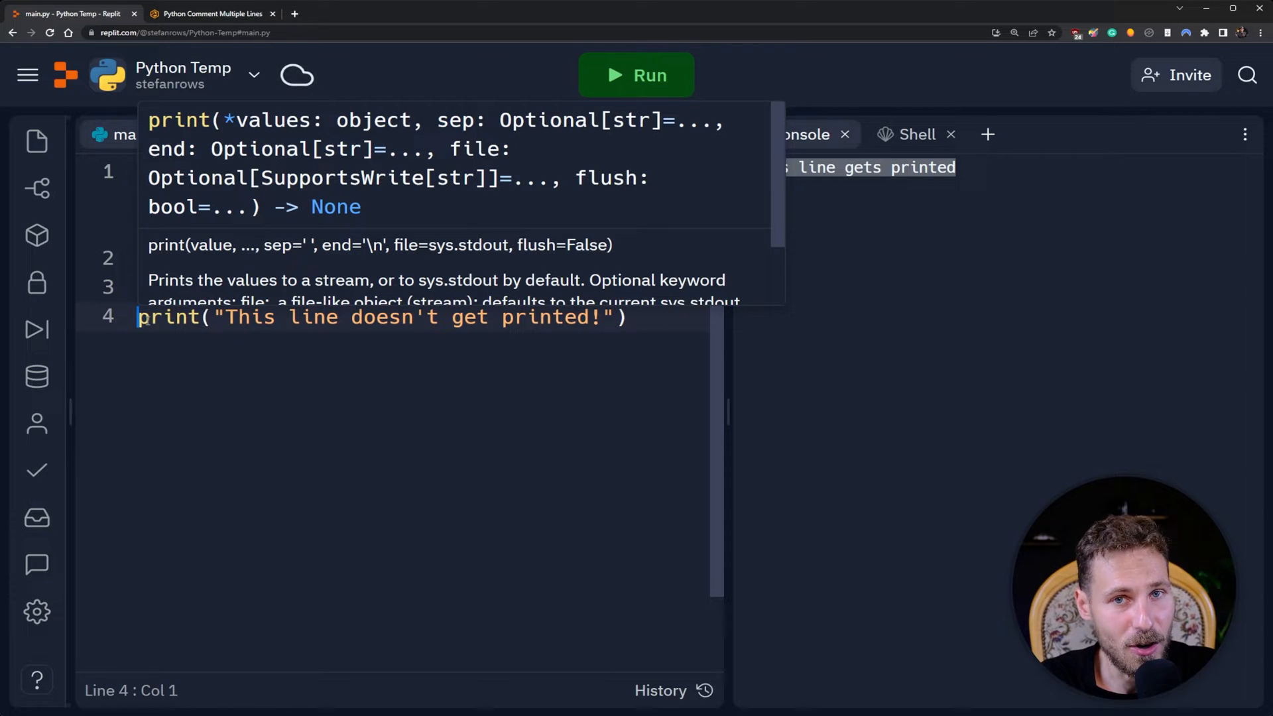
# Briefly add and remove a # on line 4, rerun to print both lines, then start a # again.
pyautogui.write('#')
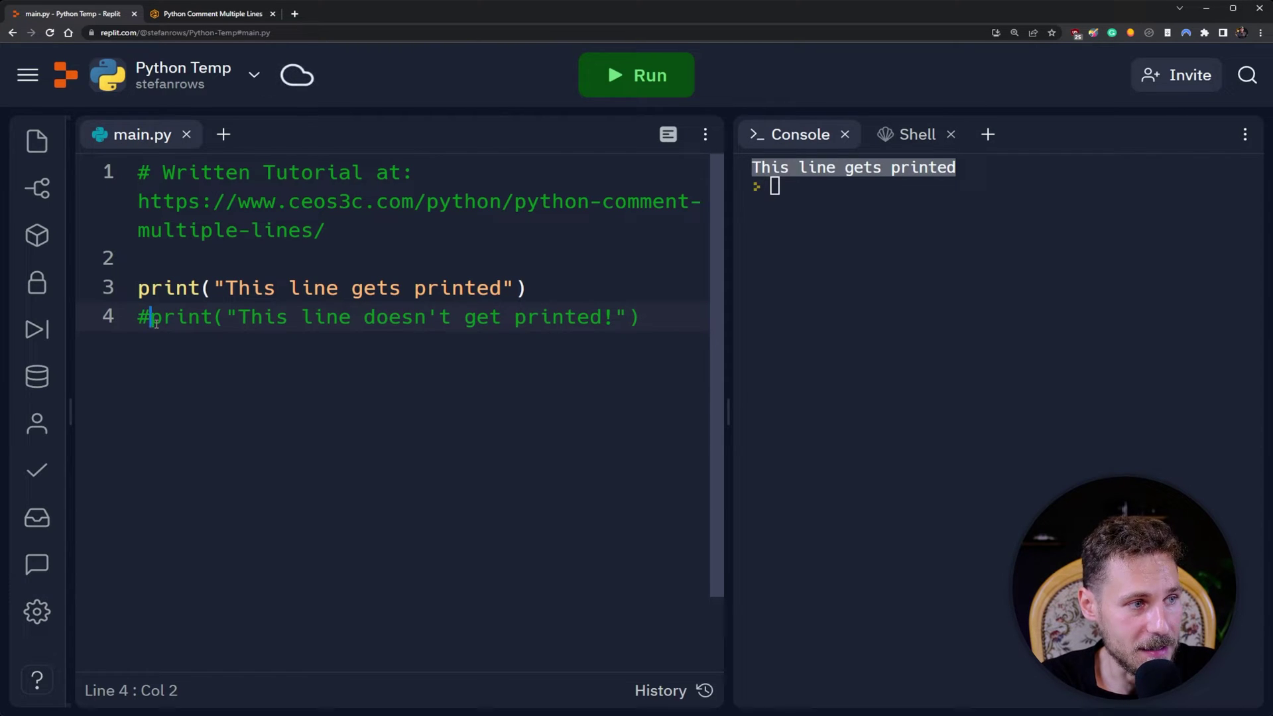
pyautogui.press('Backspace')
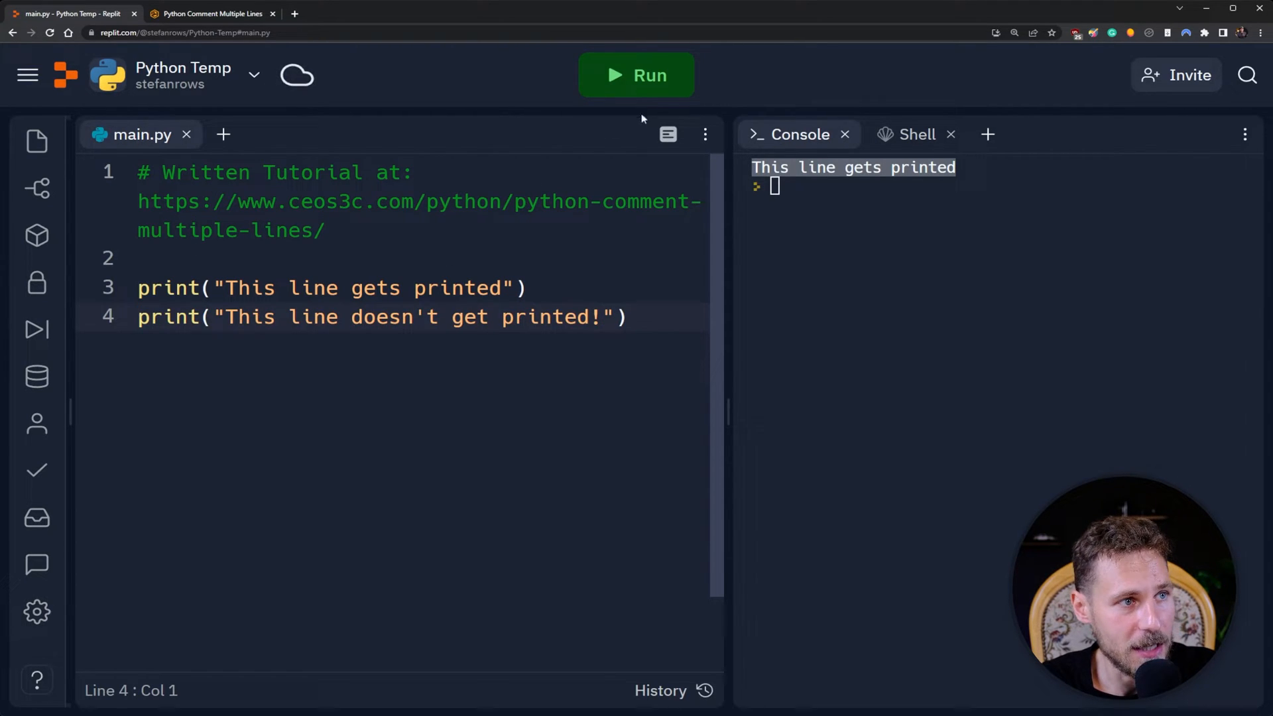
pyautogui.click(636, 75)
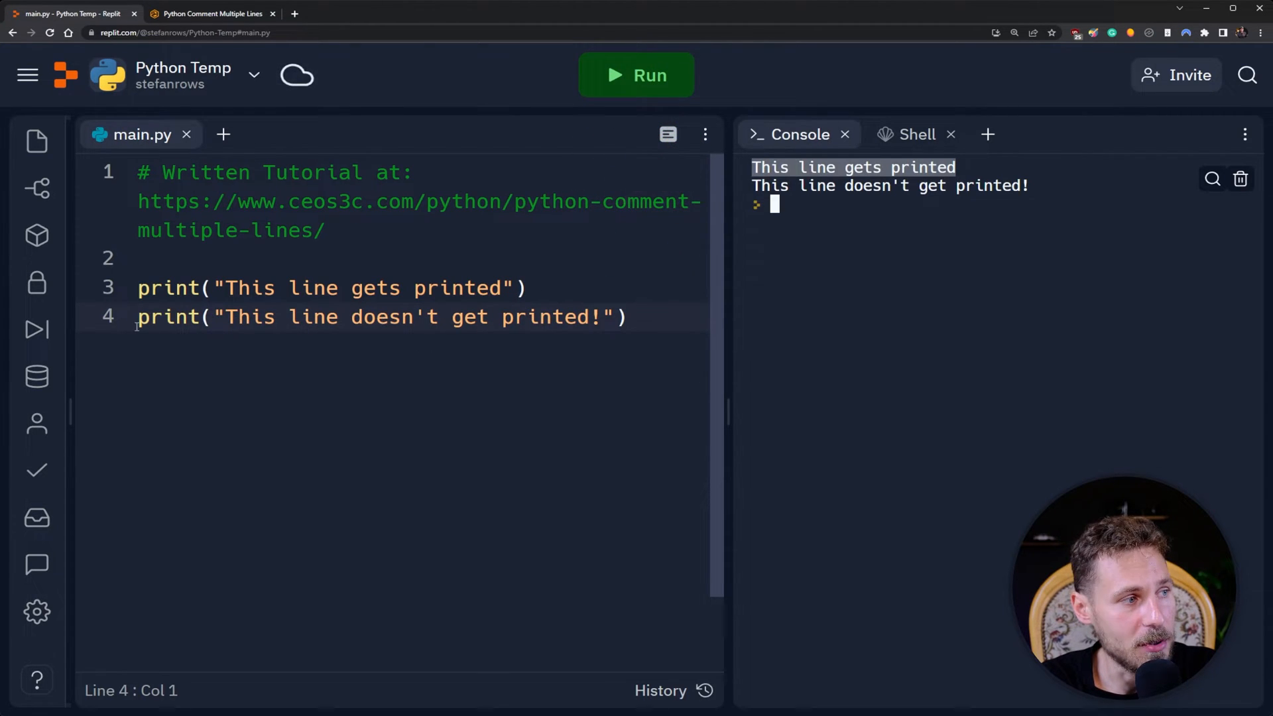
pyautogui.write('#')
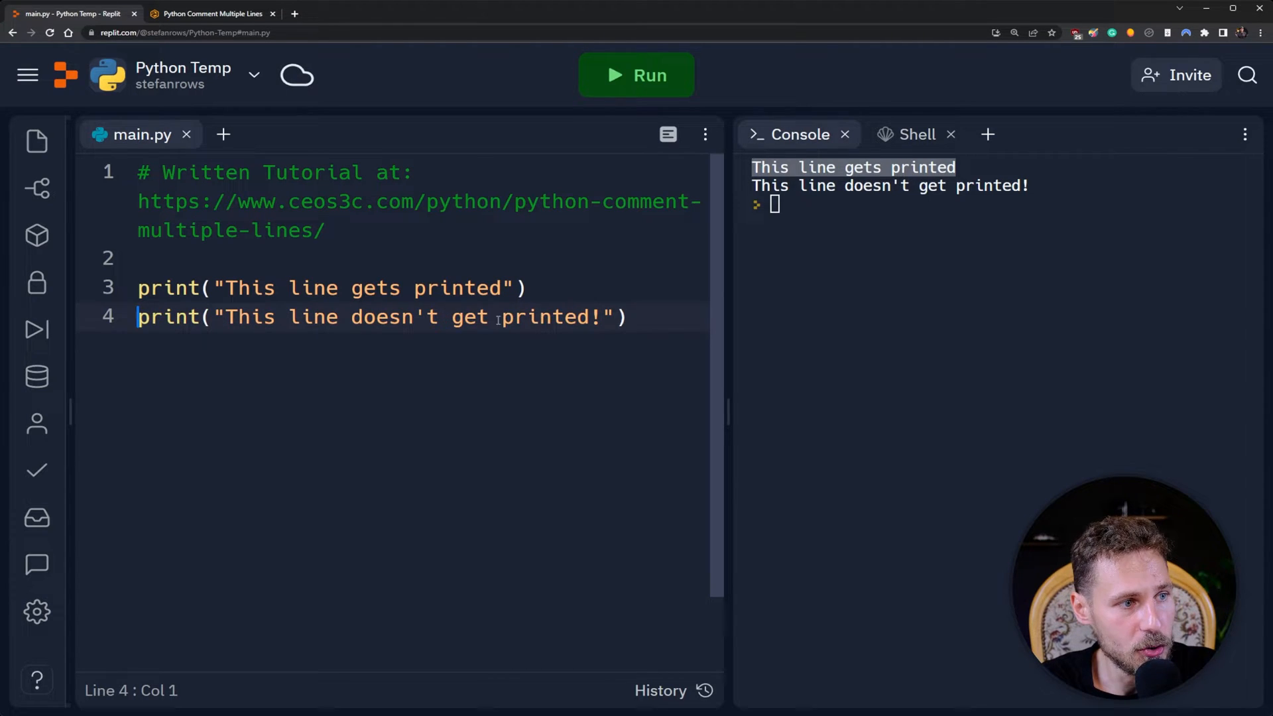
pyautogui.click(640, 318)
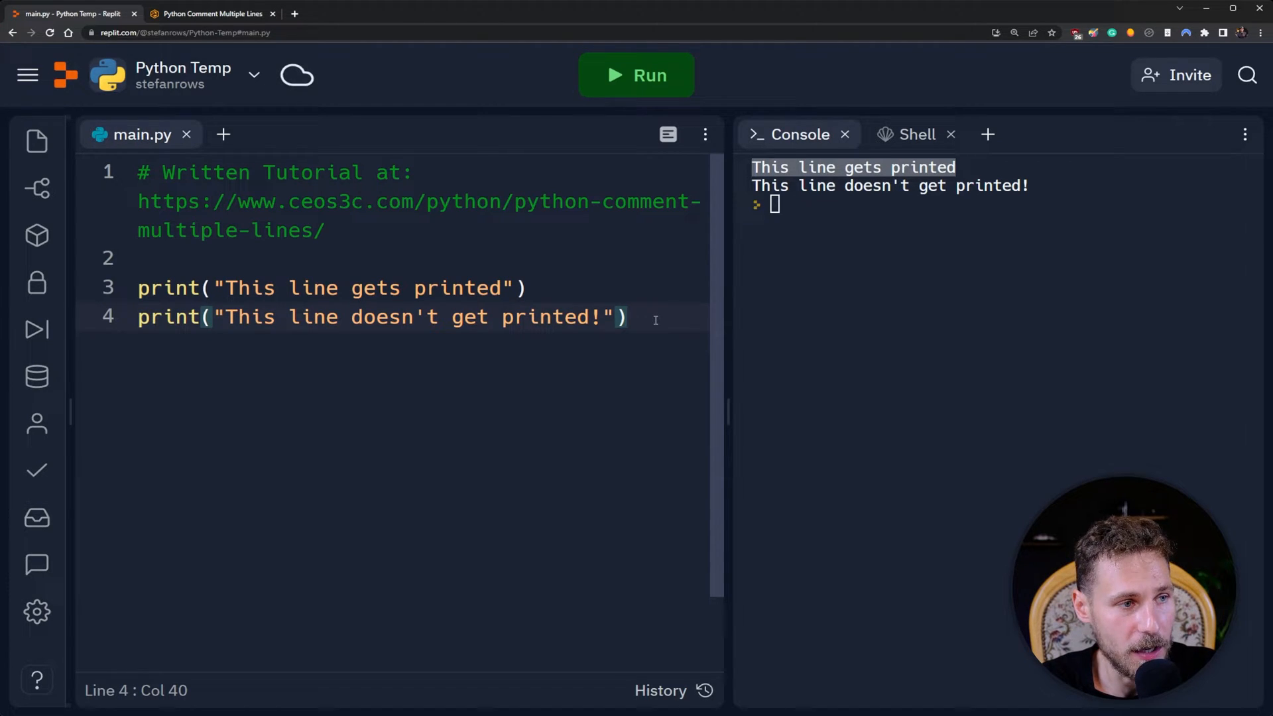
pyautogui.write('#')
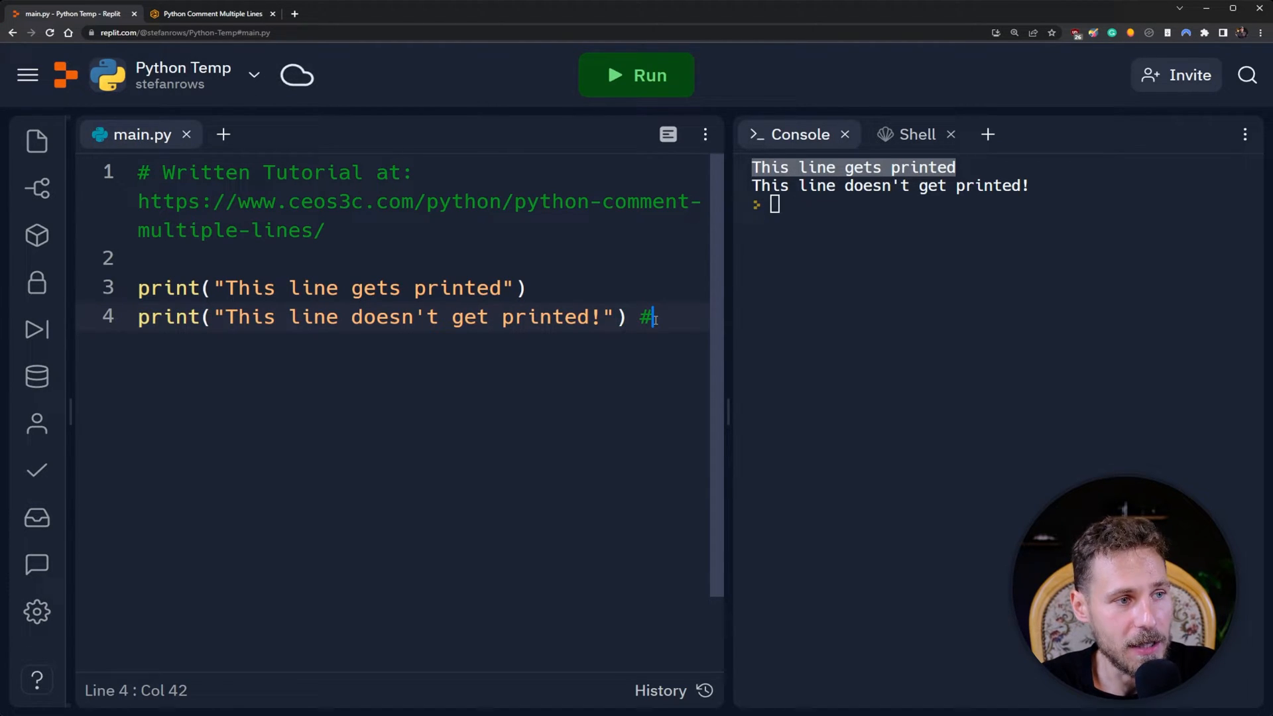
pyautogui.write('This is a')
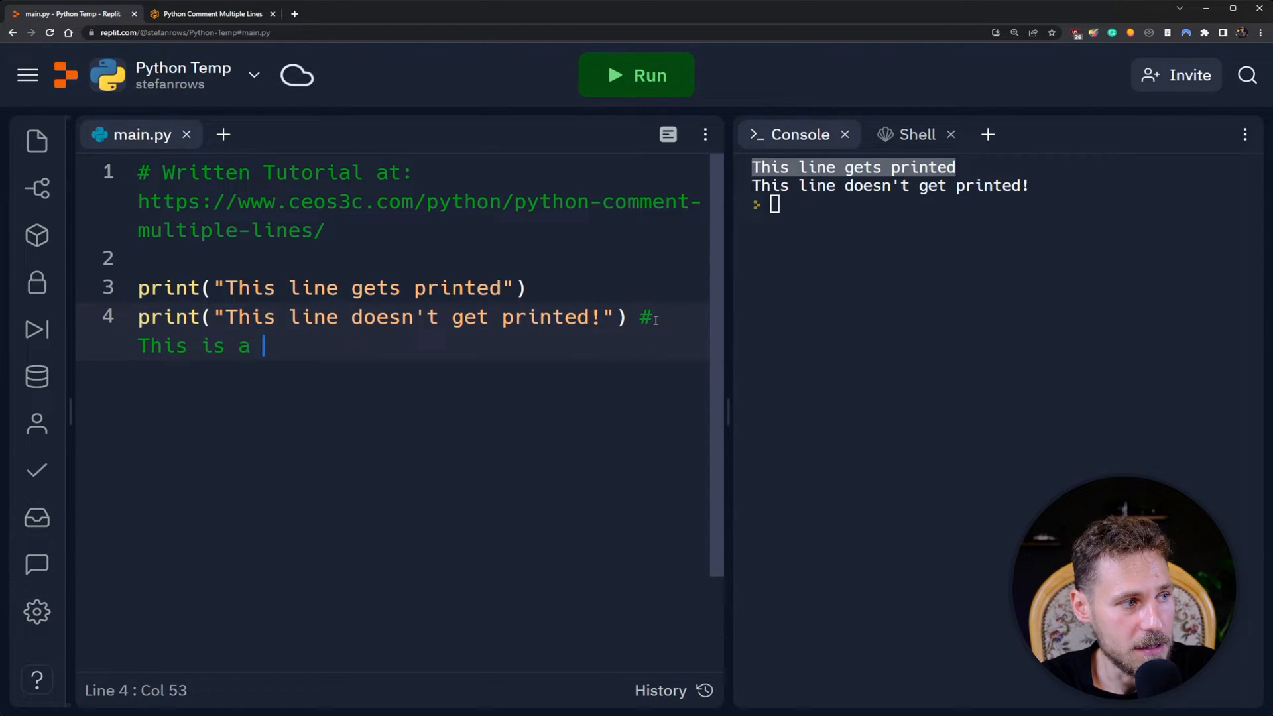
pyautogui.write('comment')
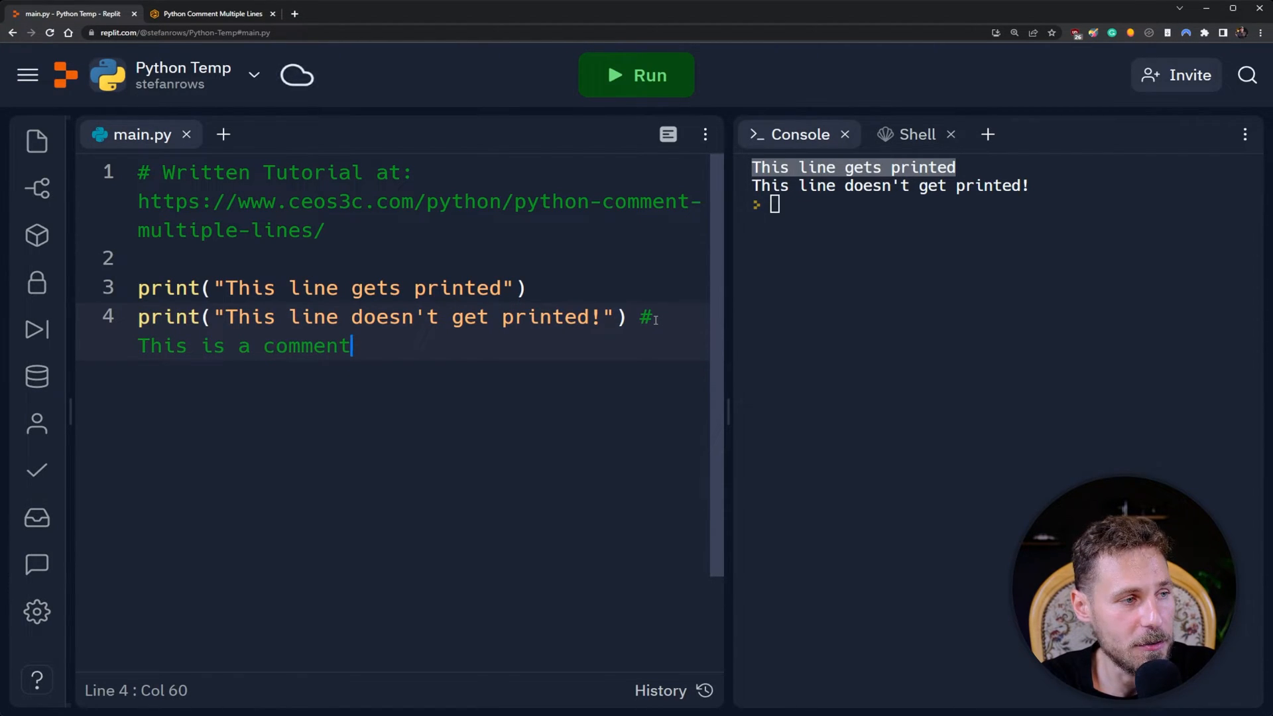
pyautogui.press('Backspace')
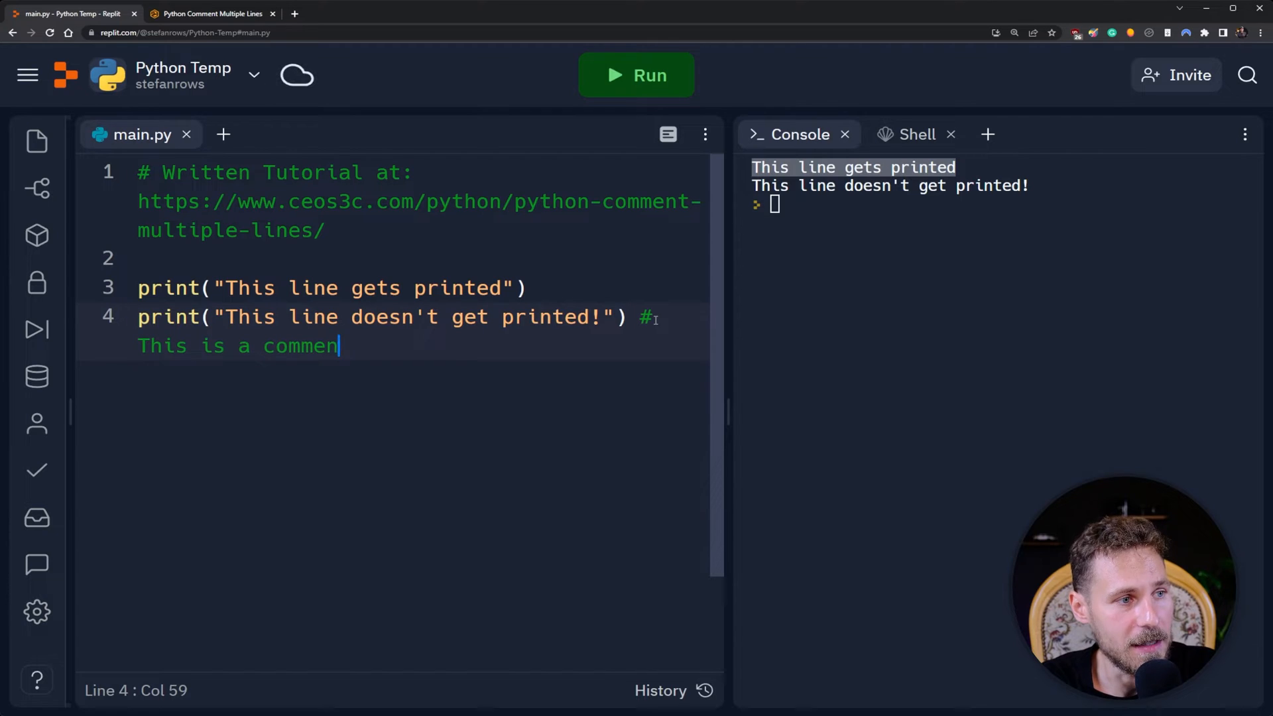
pyautogui.press('ctrl+z')
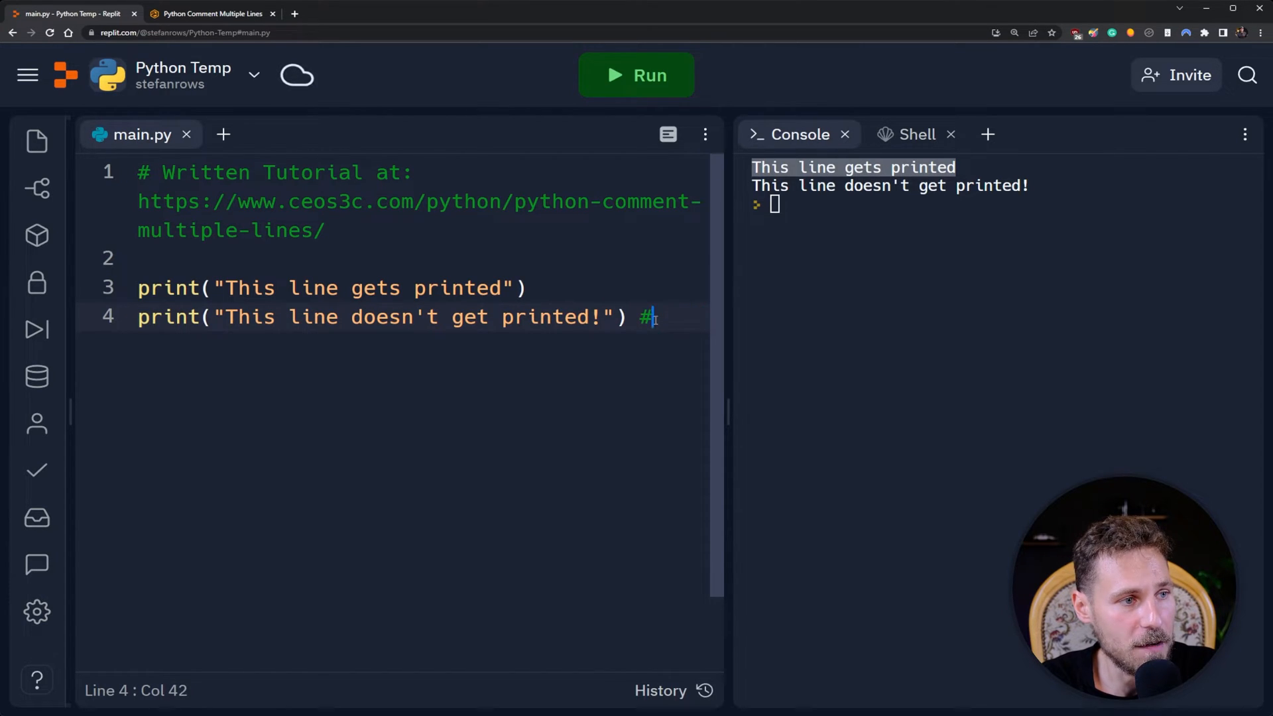
pyautogui.press('Backspace')
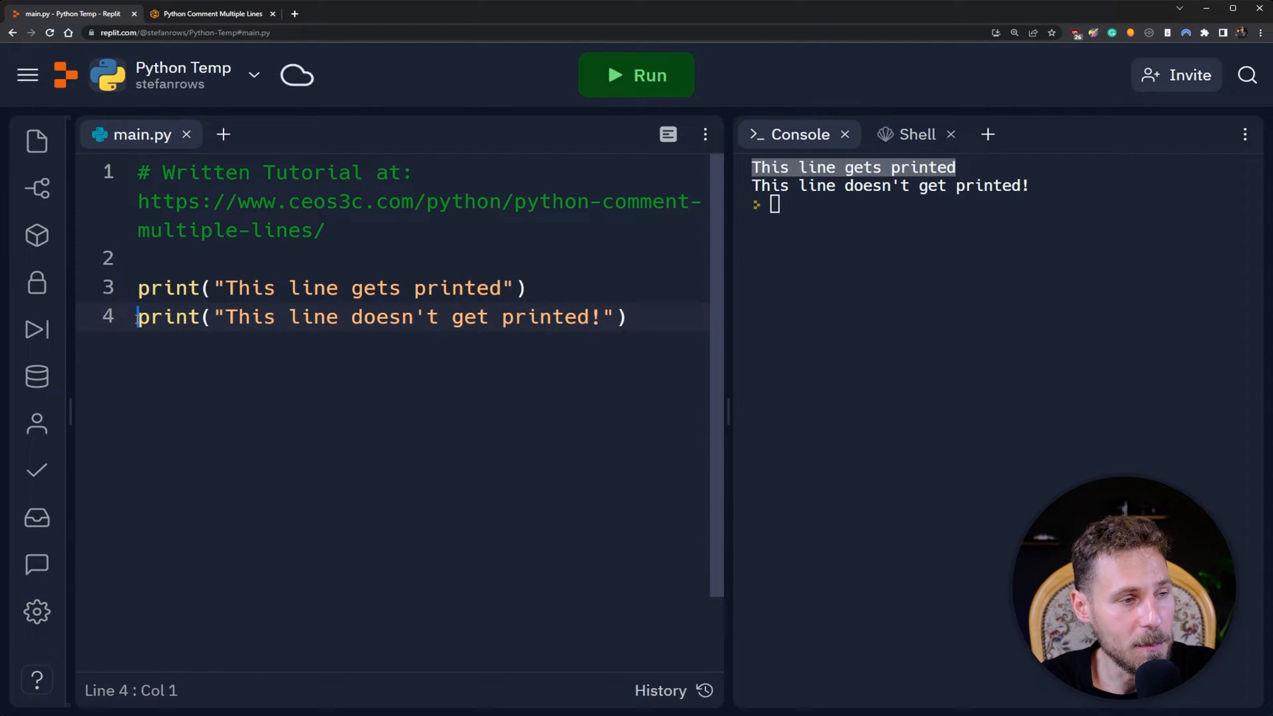
pyautogui.write('#')
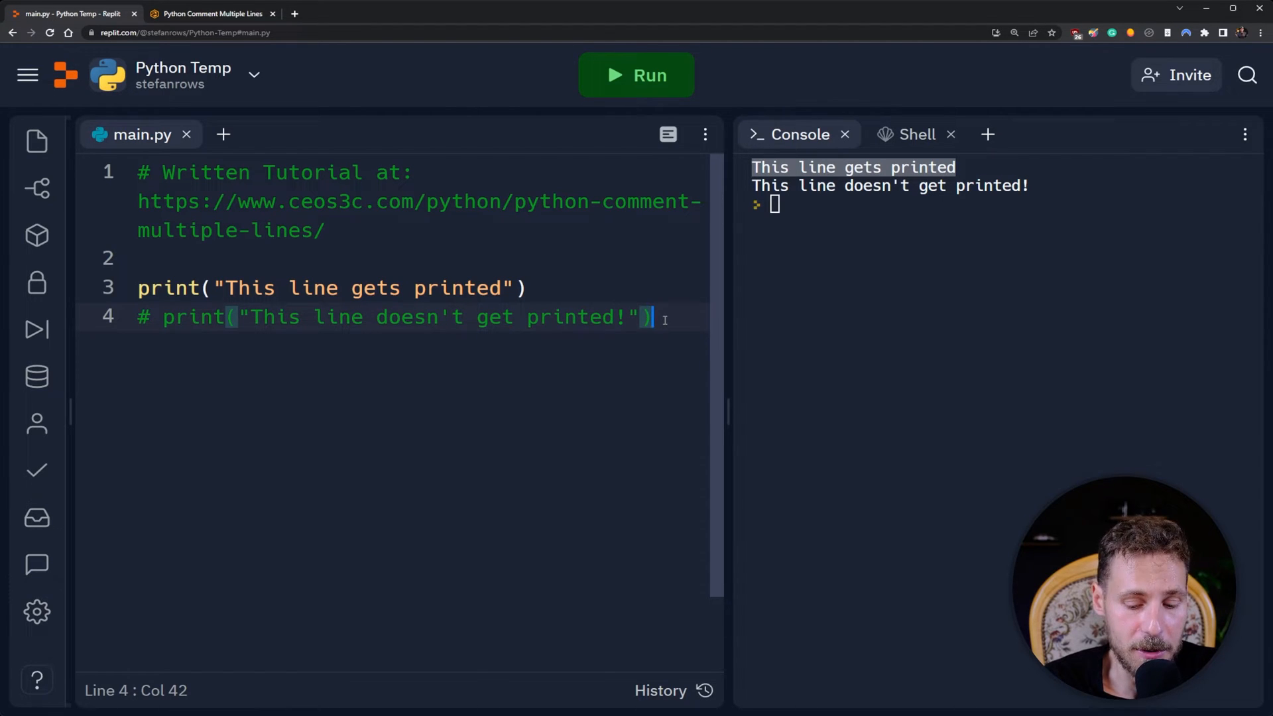
# Add empty lines below the commented print and start a comment block marker on line 6.
pyautogui.press('Enter')
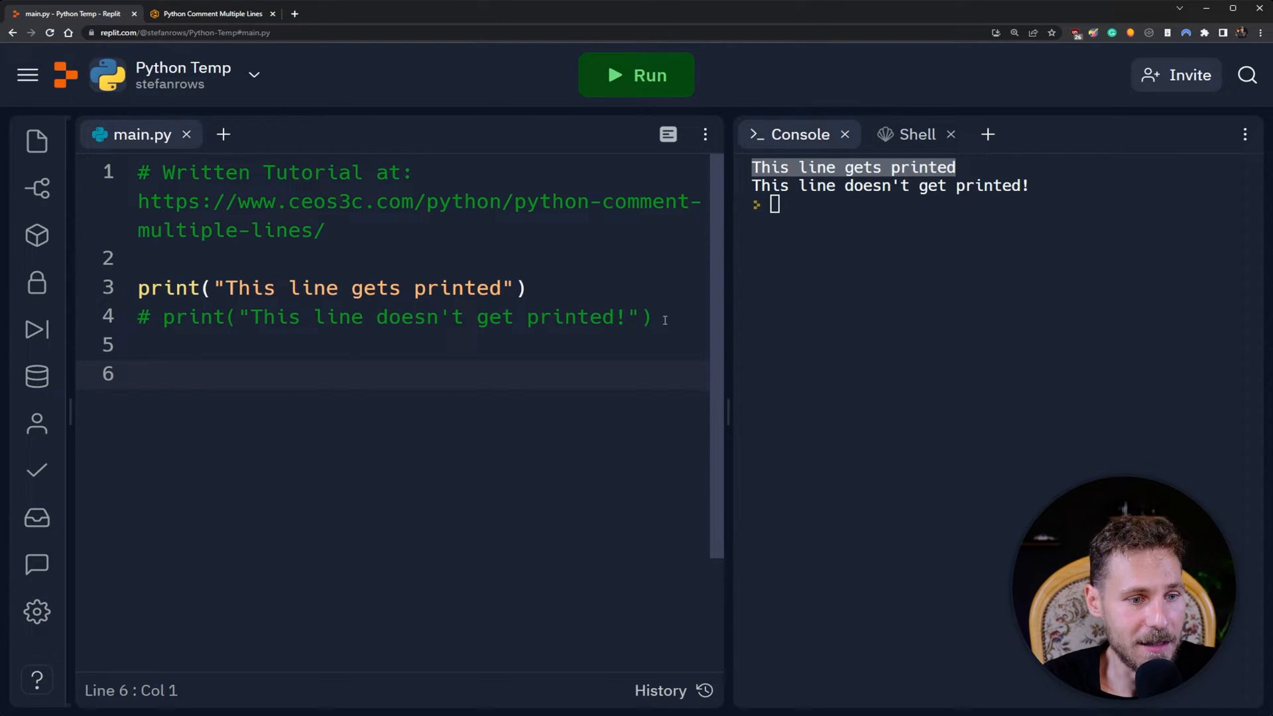
pyautogui.write('/**')
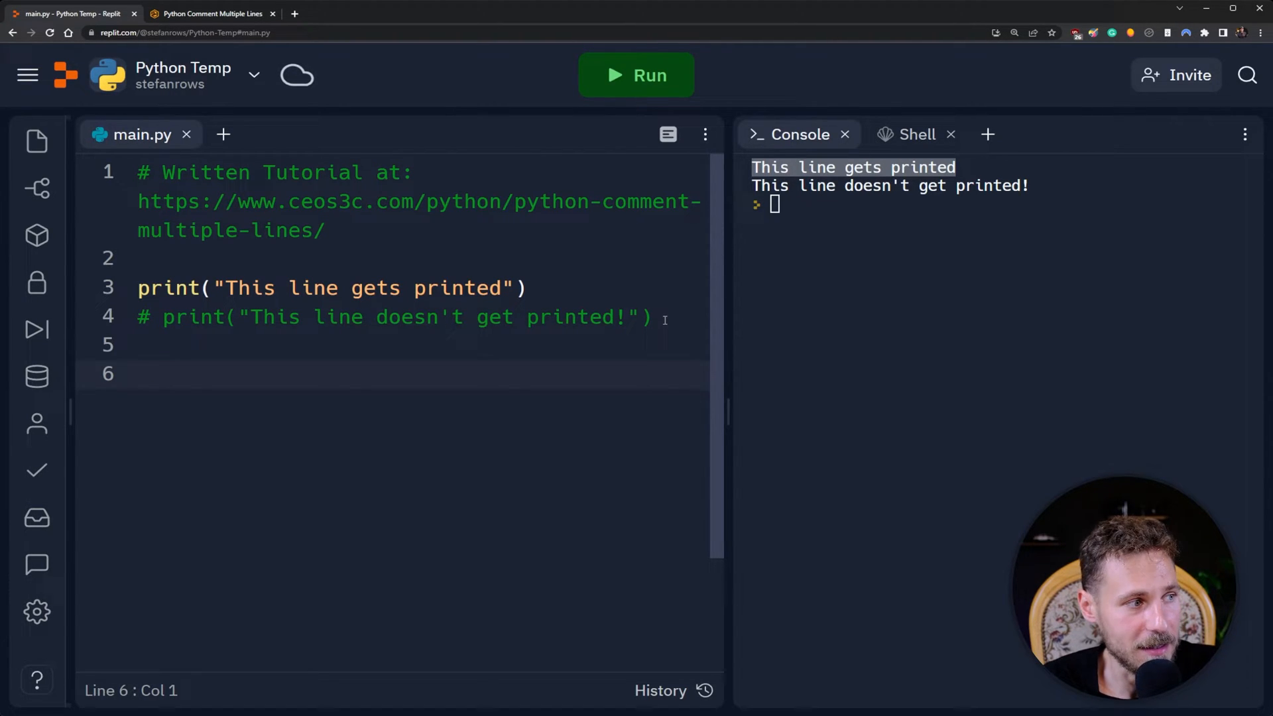
# Inside a """ block write print("We don't want any of this...") and print("..to be printed!").
pyautogui.write('"""""')
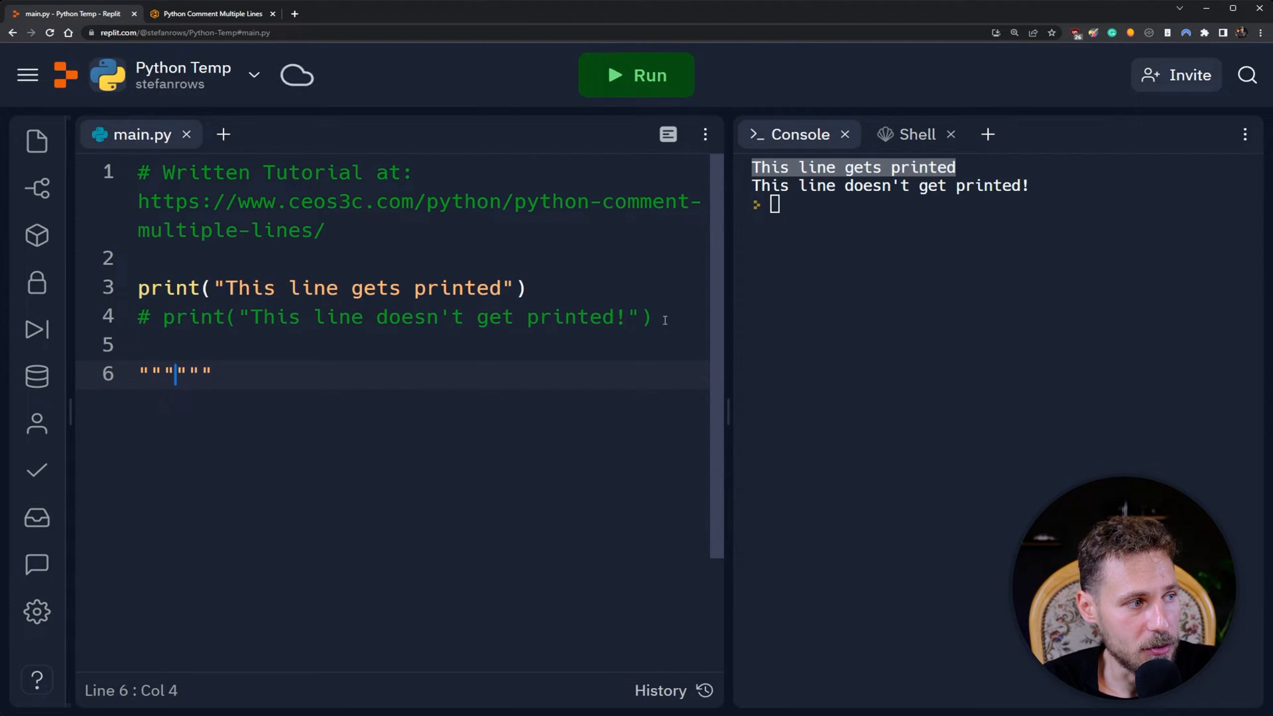
pyautogui.press('Enter')
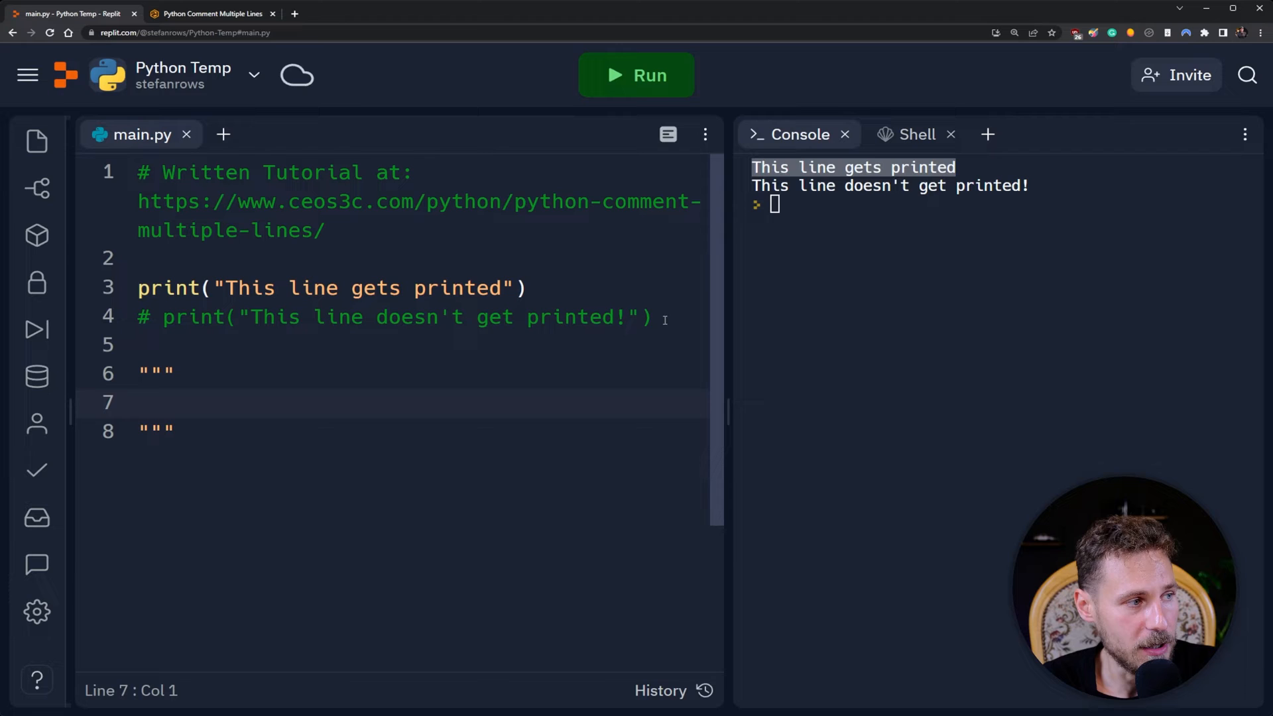
pyautogui.write('print("')
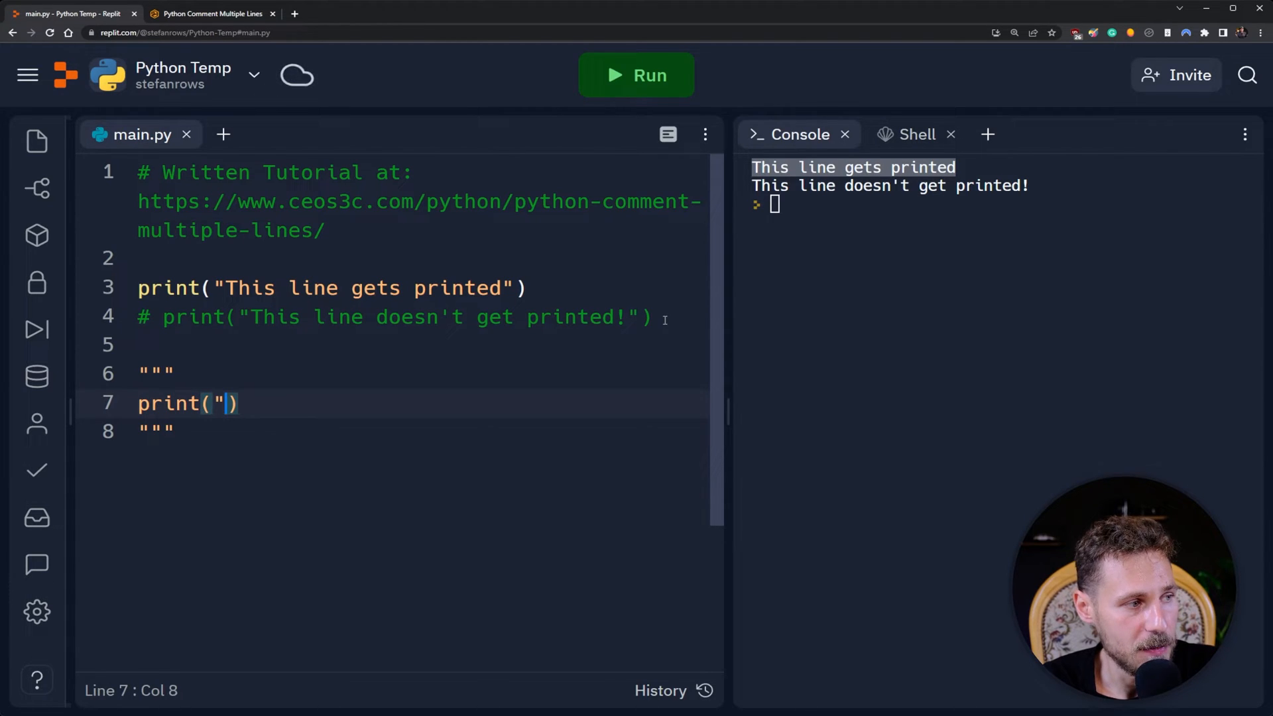
pyautogui.write("We don't want")
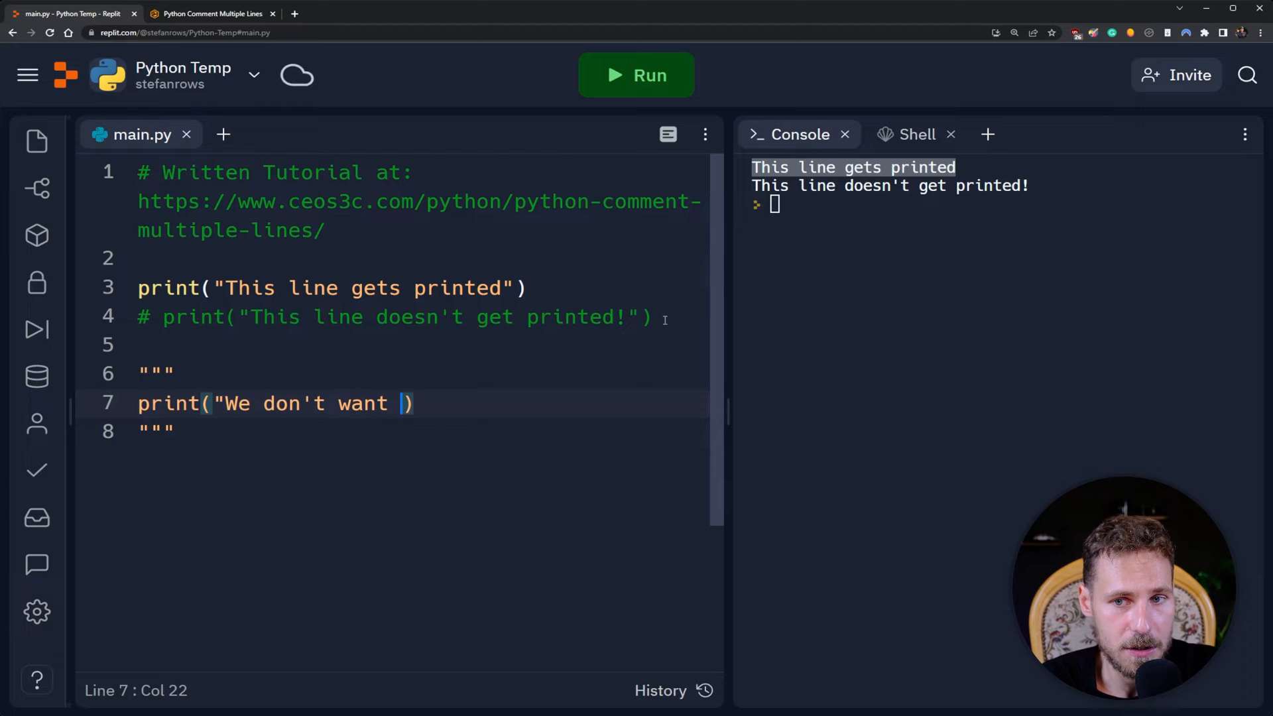
pyautogui.write('any of this..')
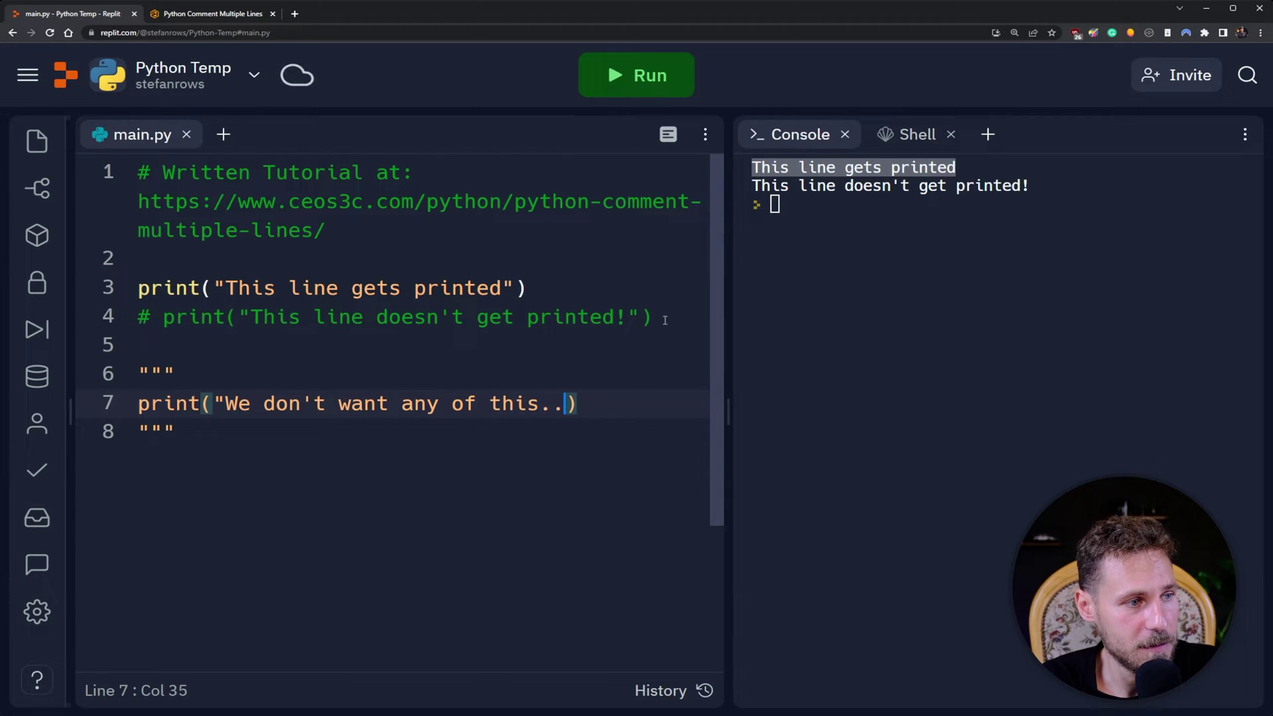
pyautogui.write('..')
pyautogui.write('print("')
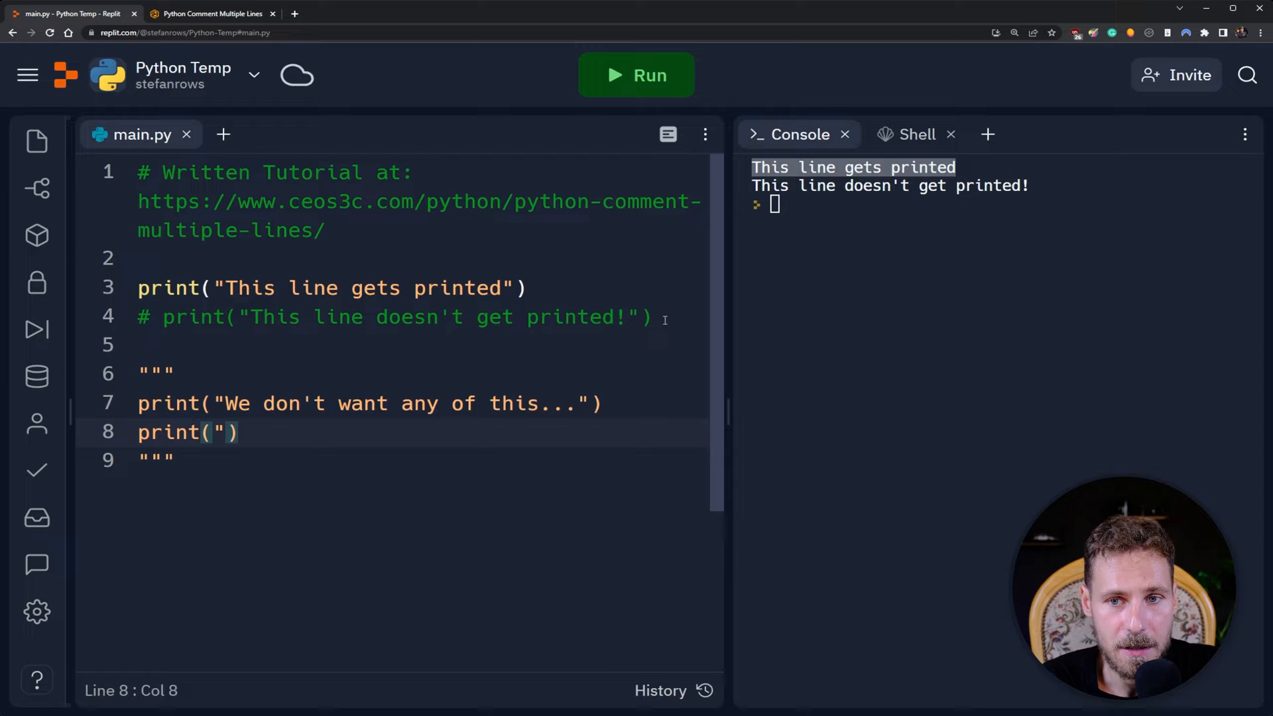
pyautogui.write('..to be printed')
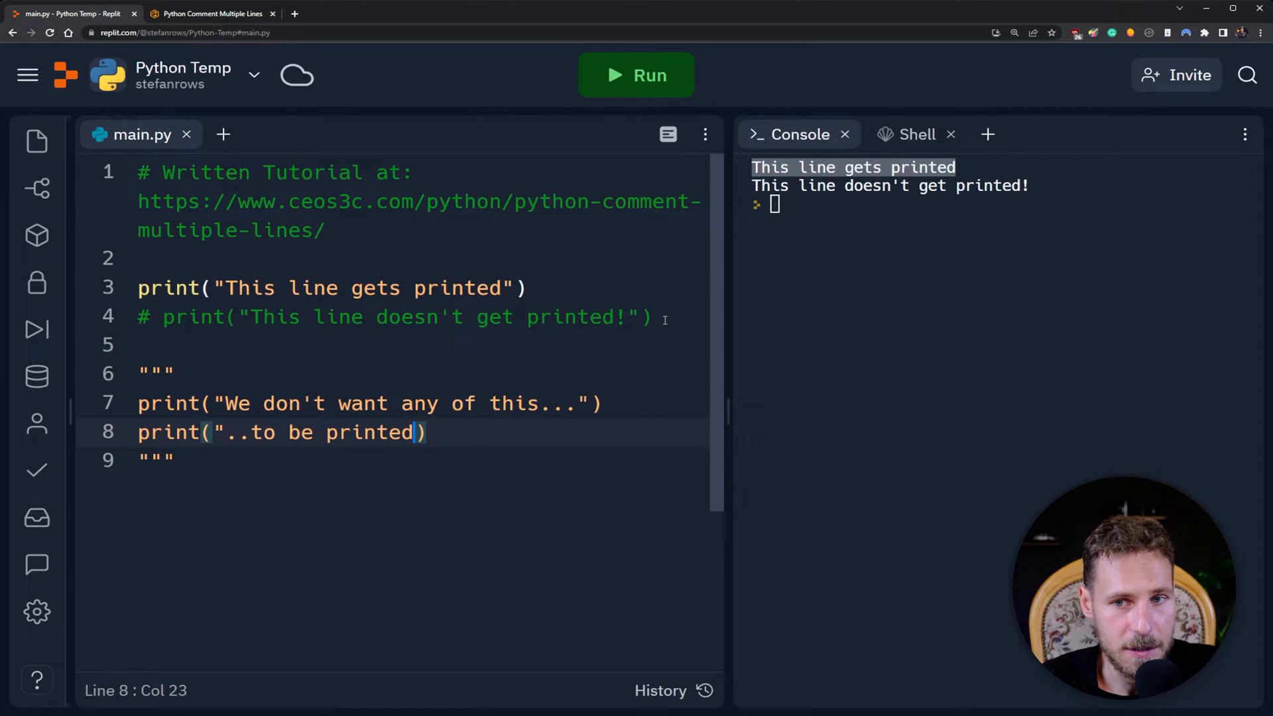
pyautogui.write('!"')
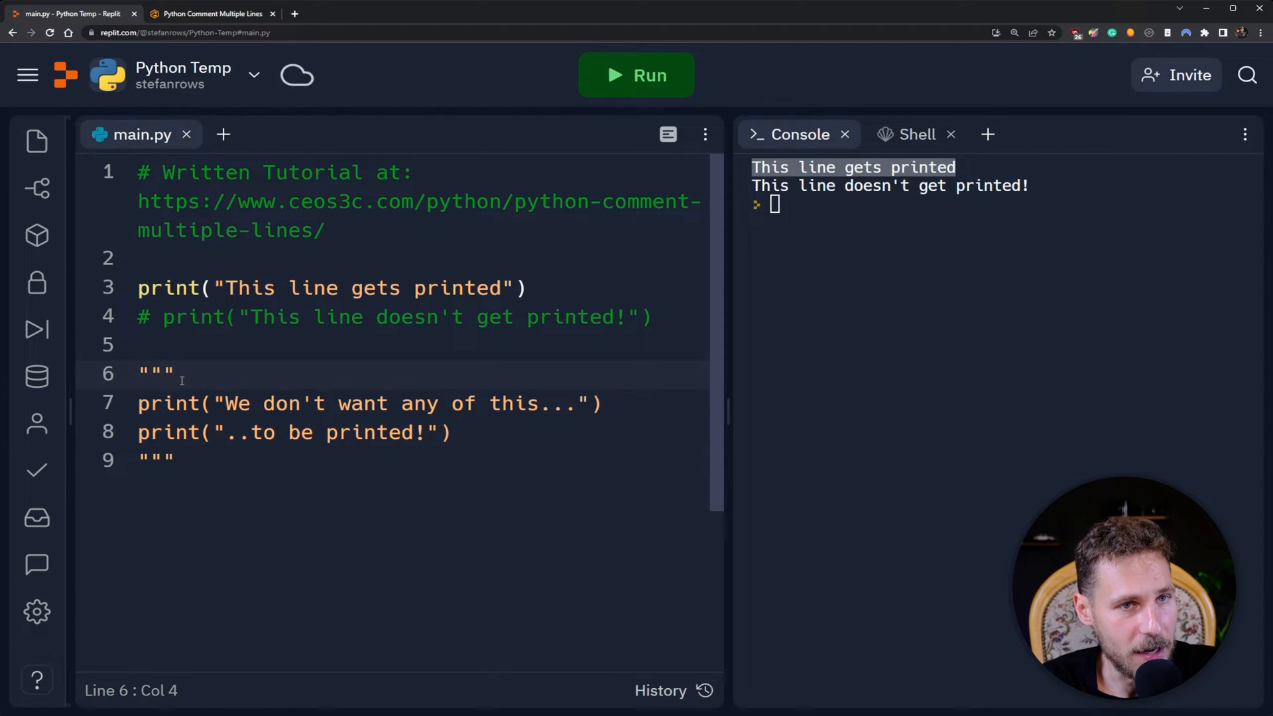
# Delete the triple quotes, run to print both new lines, then retype the quotes.
pyautogui.doubleClick(377, 433)
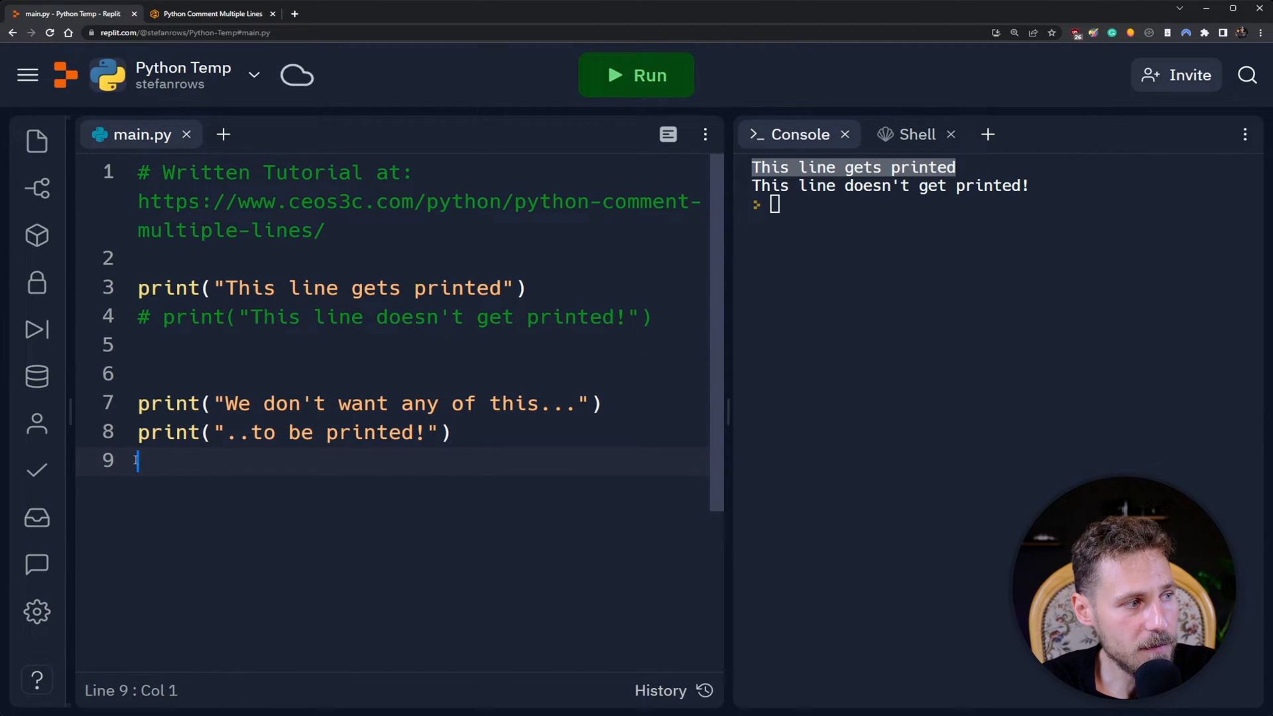
pyautogui.click(637, 74)
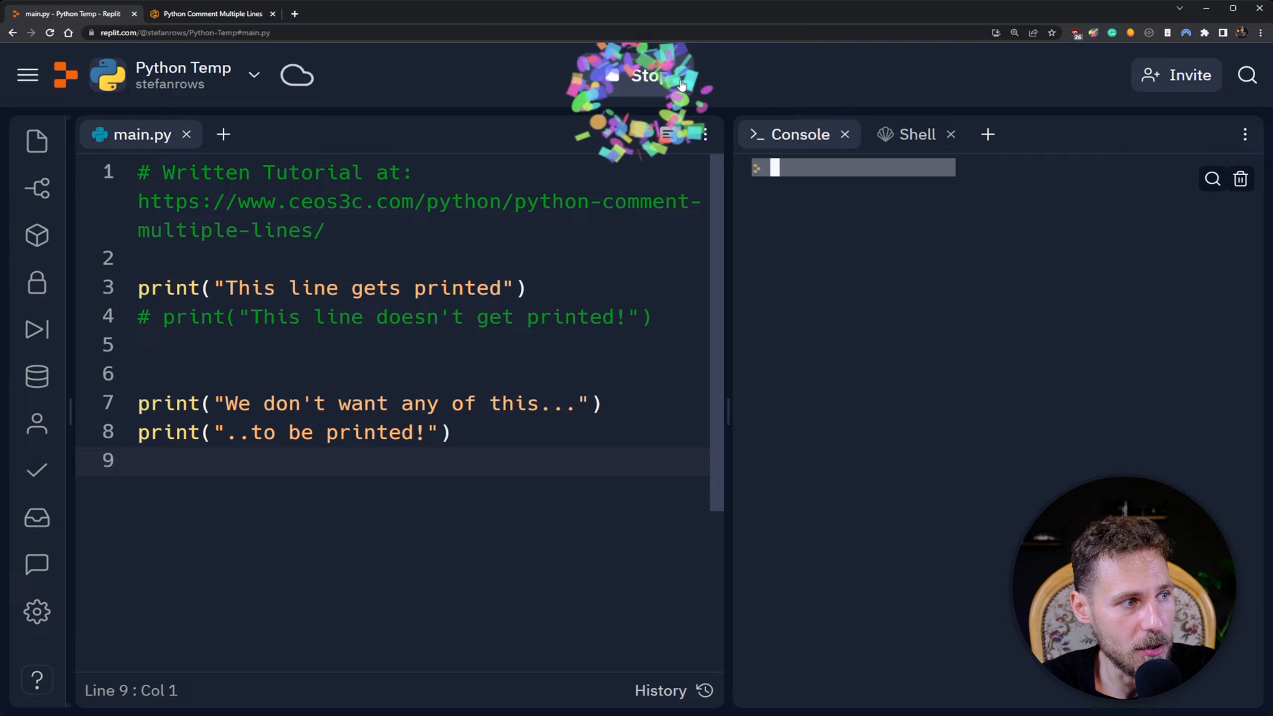
pyautogui.click(645, 77)
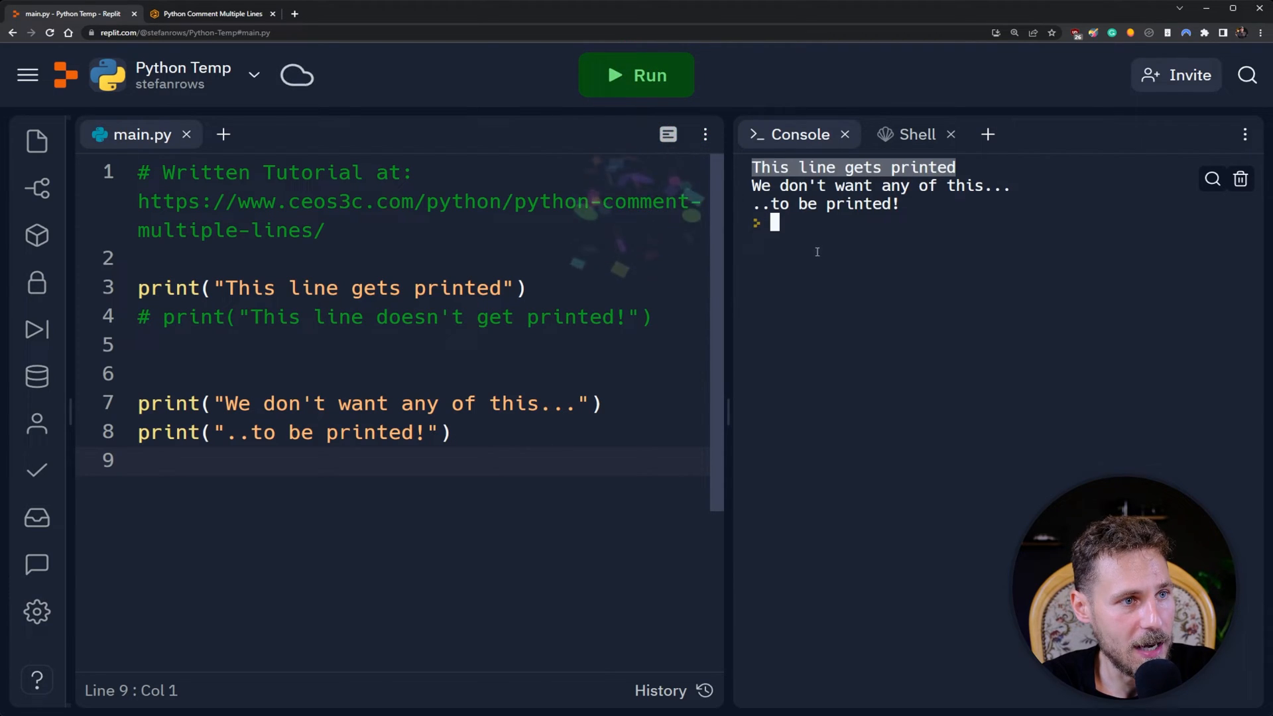
pyautogui.write('"""')
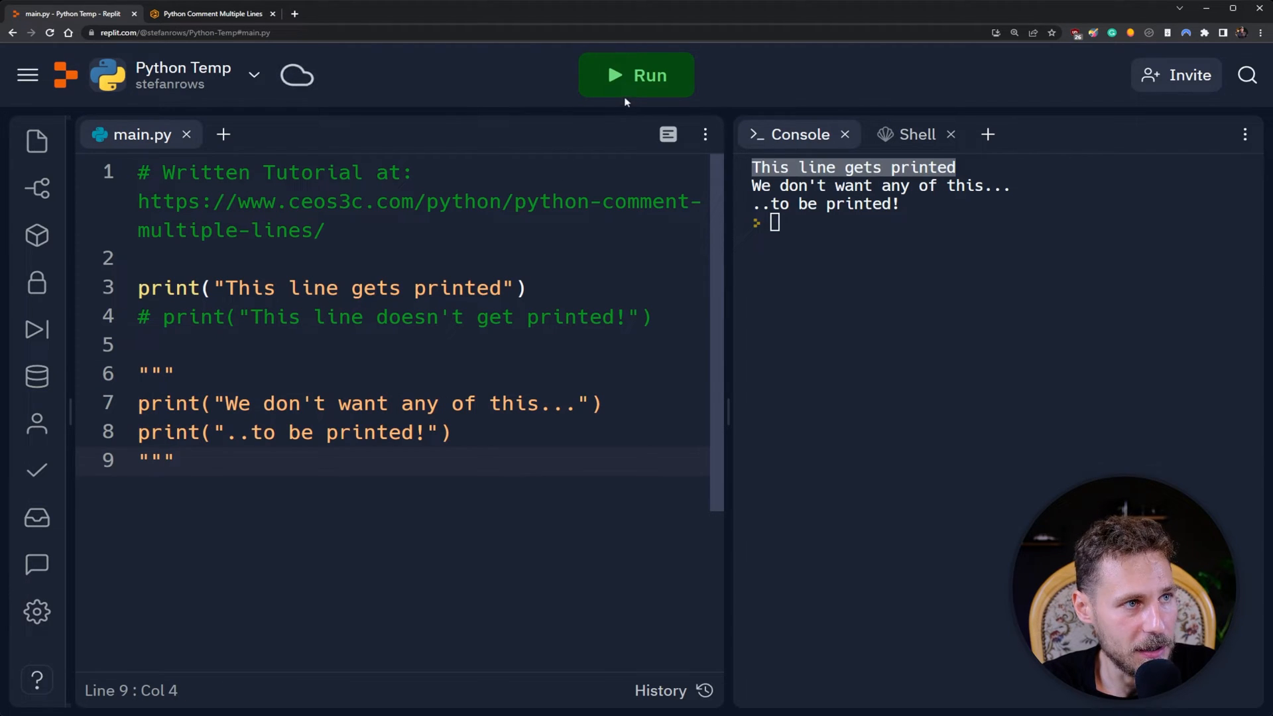
# Rerun so only 'This line gets printed' shows, then go to the triple quotes to remove them.
pyautogui.click(637, 74)
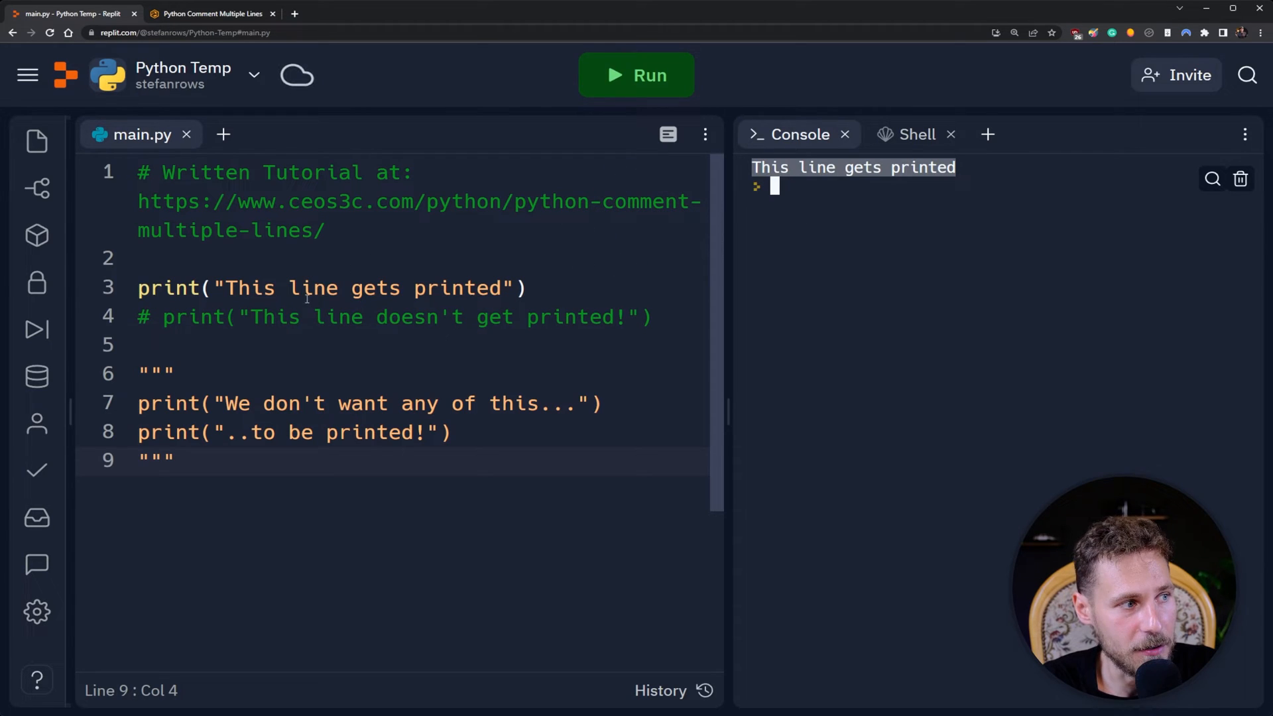
pyautogui.click(339, 288)
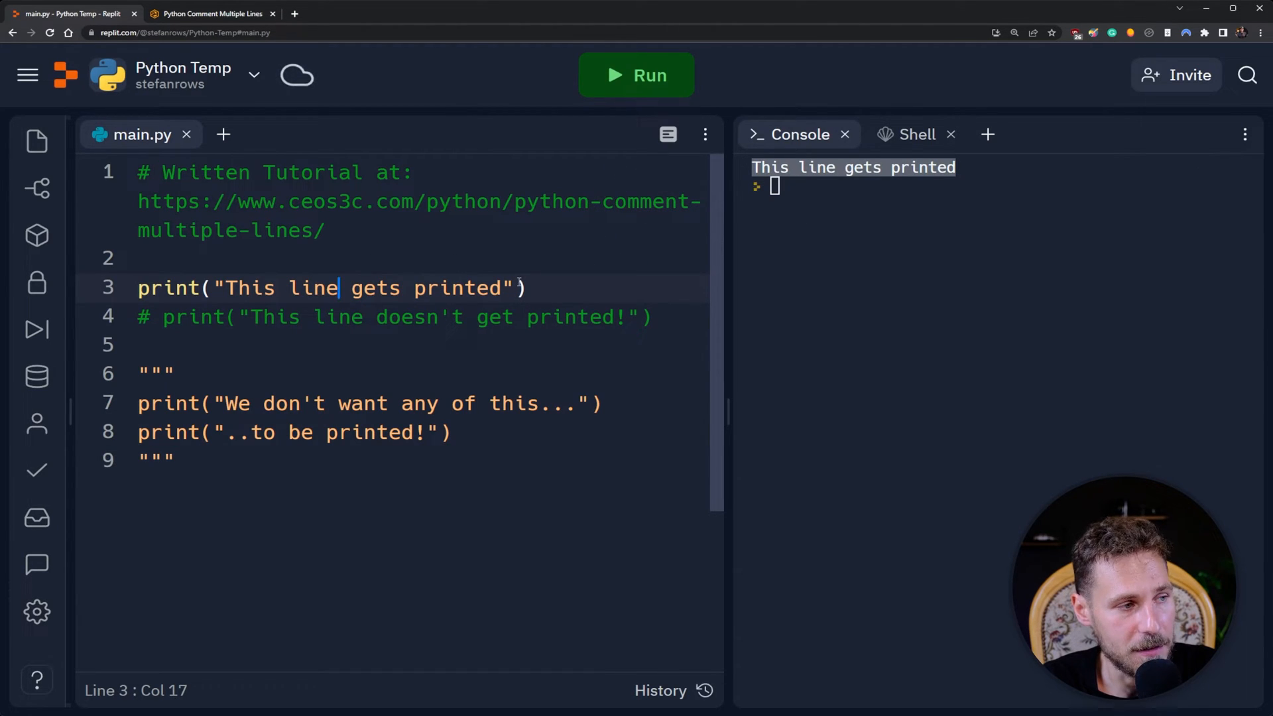
pyautogui.click(175, 460)
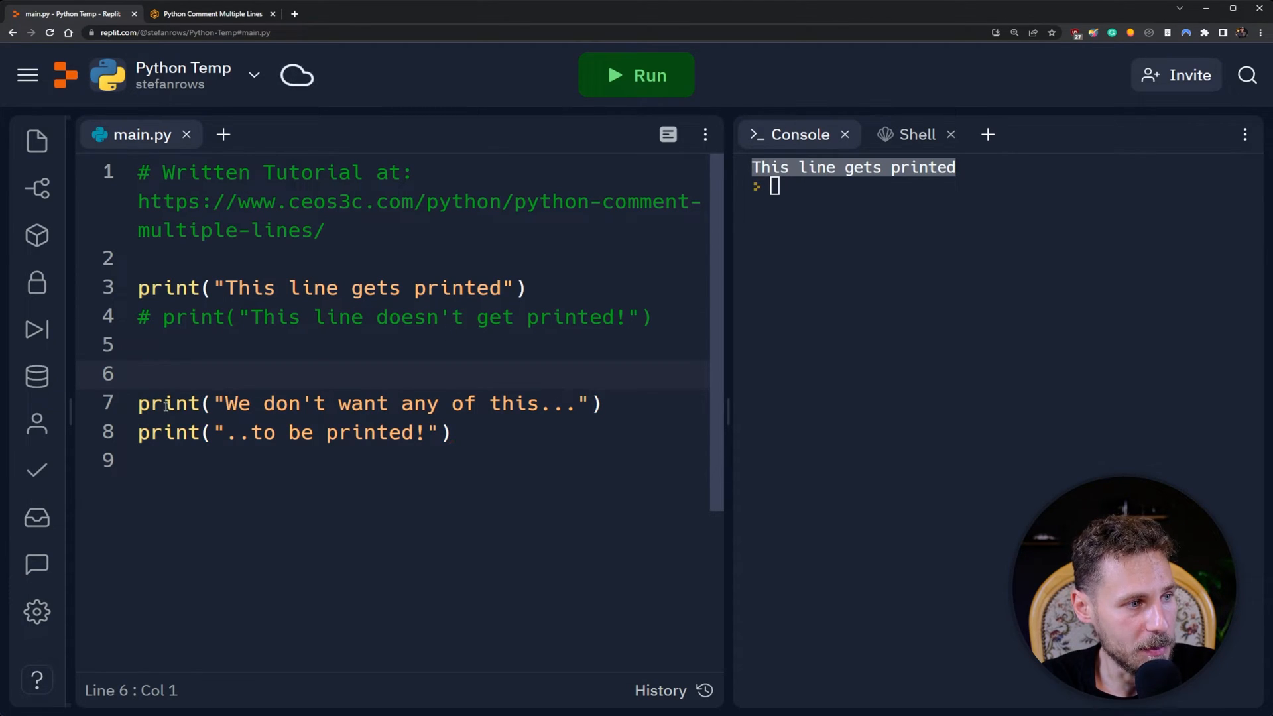
# Put # before the two print lines on lines 7 and 8, then return to re-add the triple quotes.
pyautogui.click(138, 404)
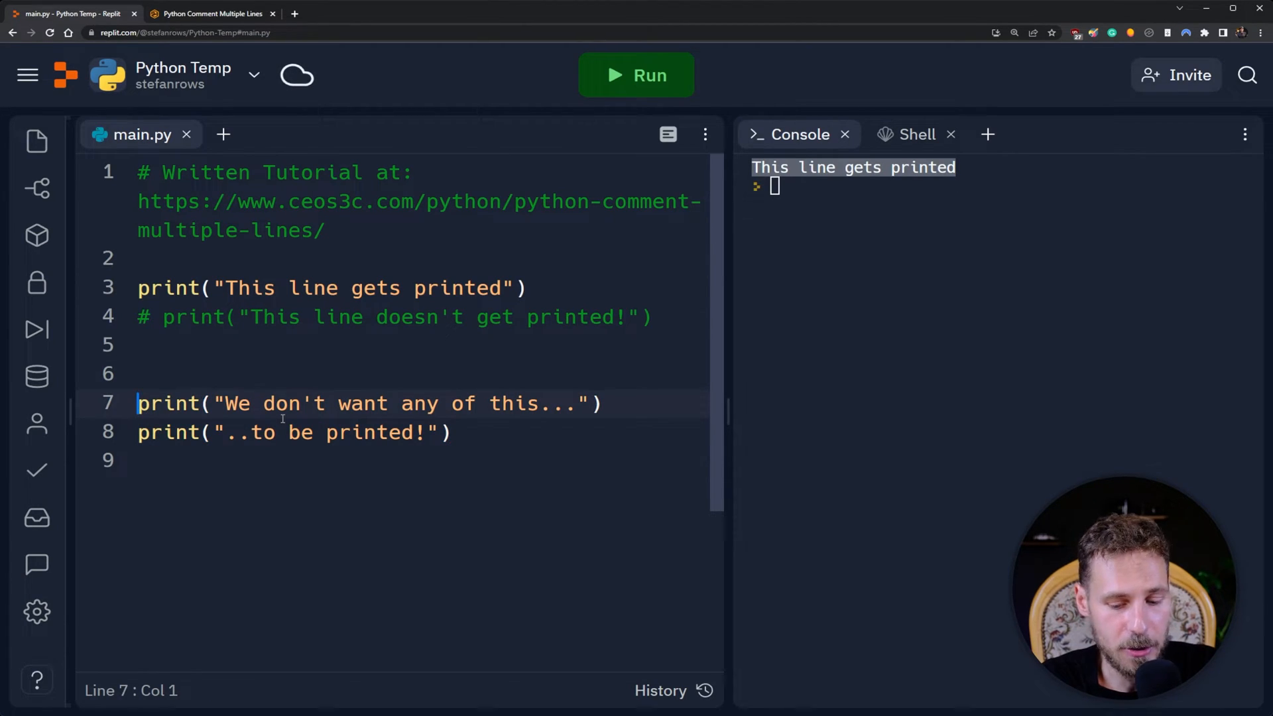
pyautogui.write('#')
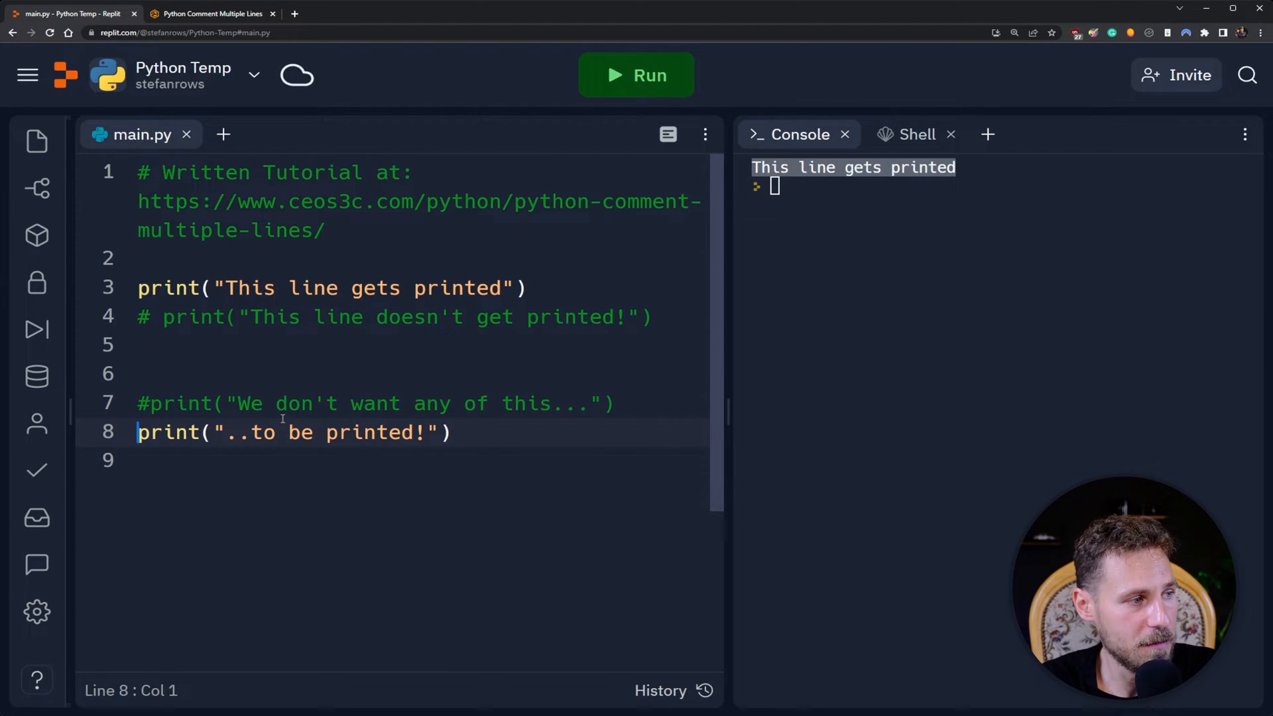
pyautogui.write('#')
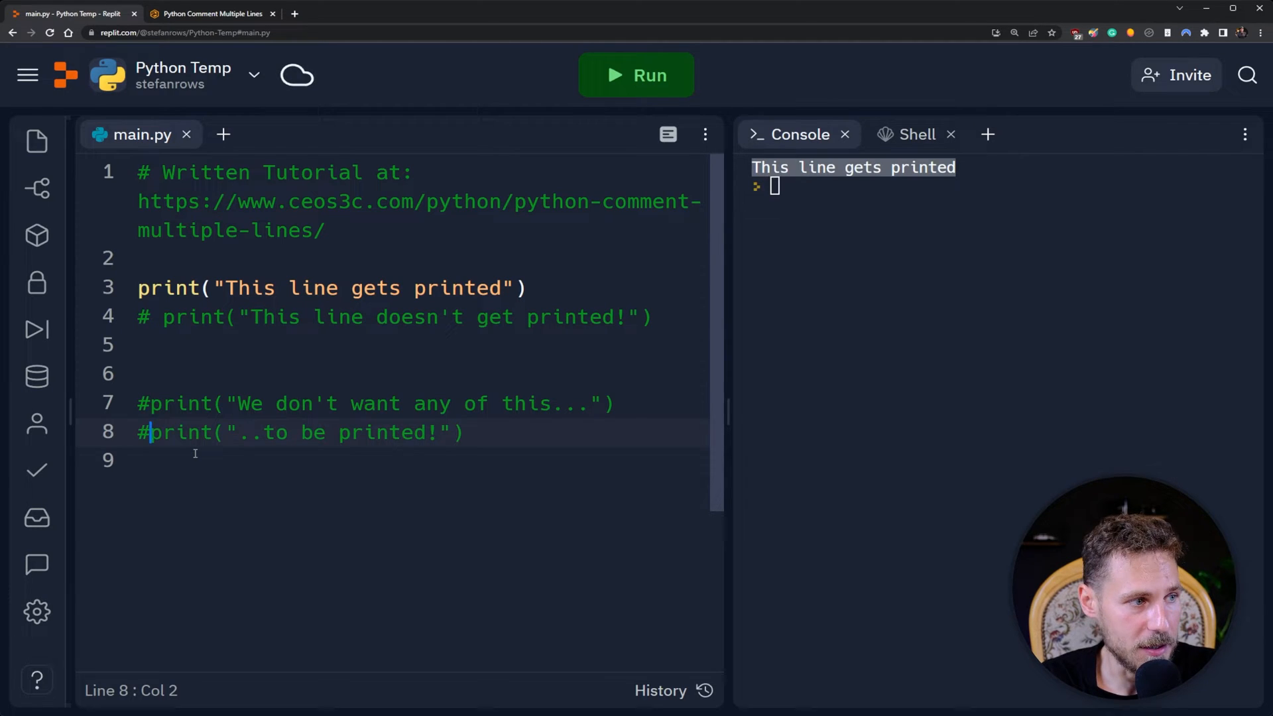
pyautogui.click(138, 403)
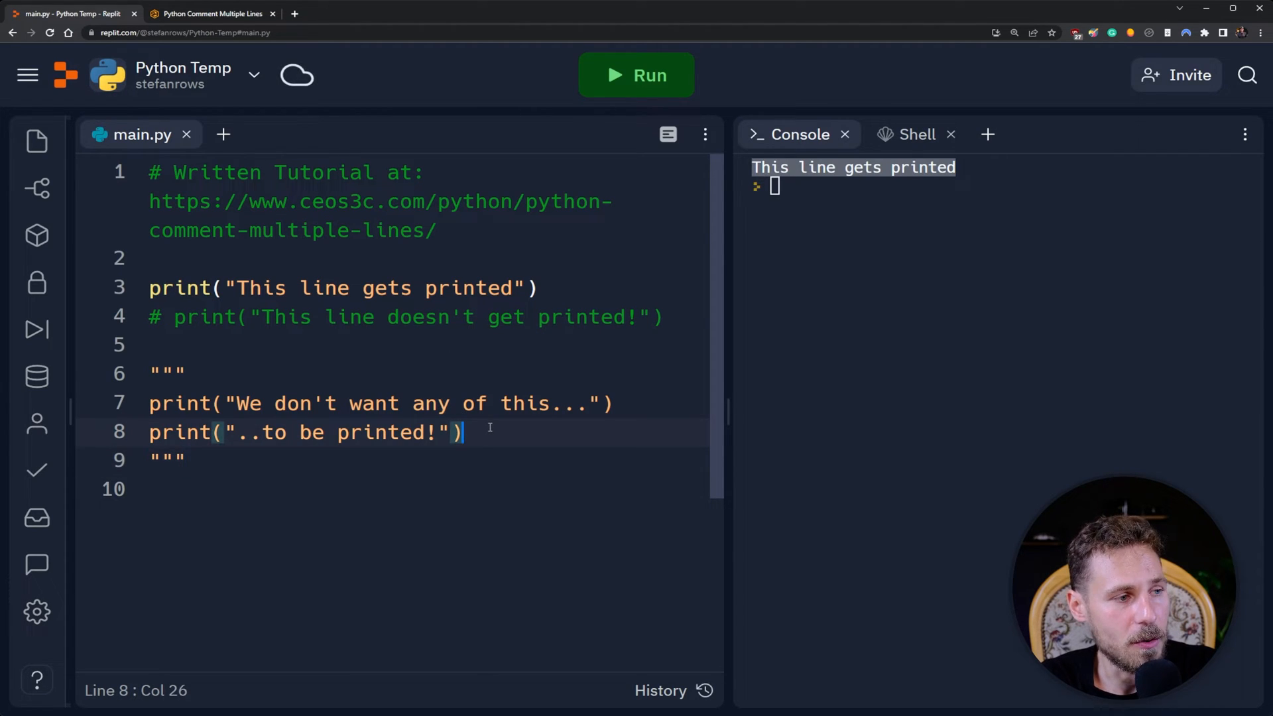
pyautogui.write('wefwewef')
pyautogui.write('wfewewfwefw')
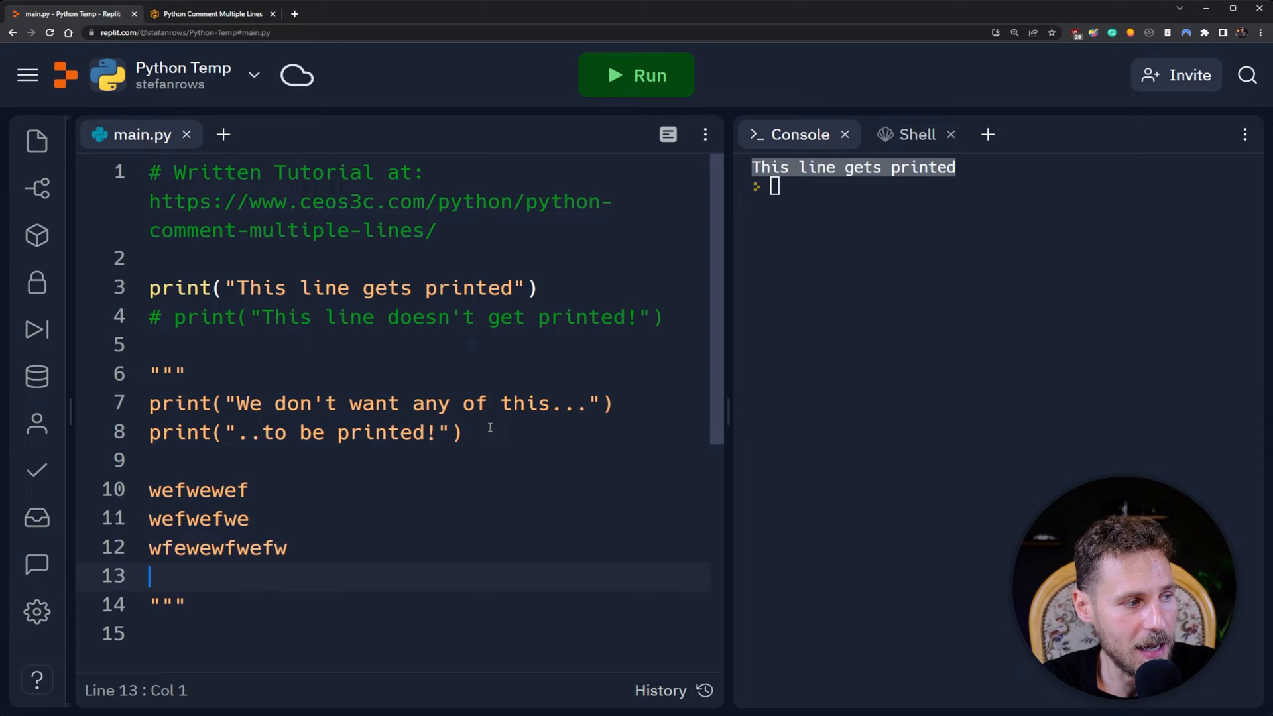
pyautogui.write('1. Step 1')
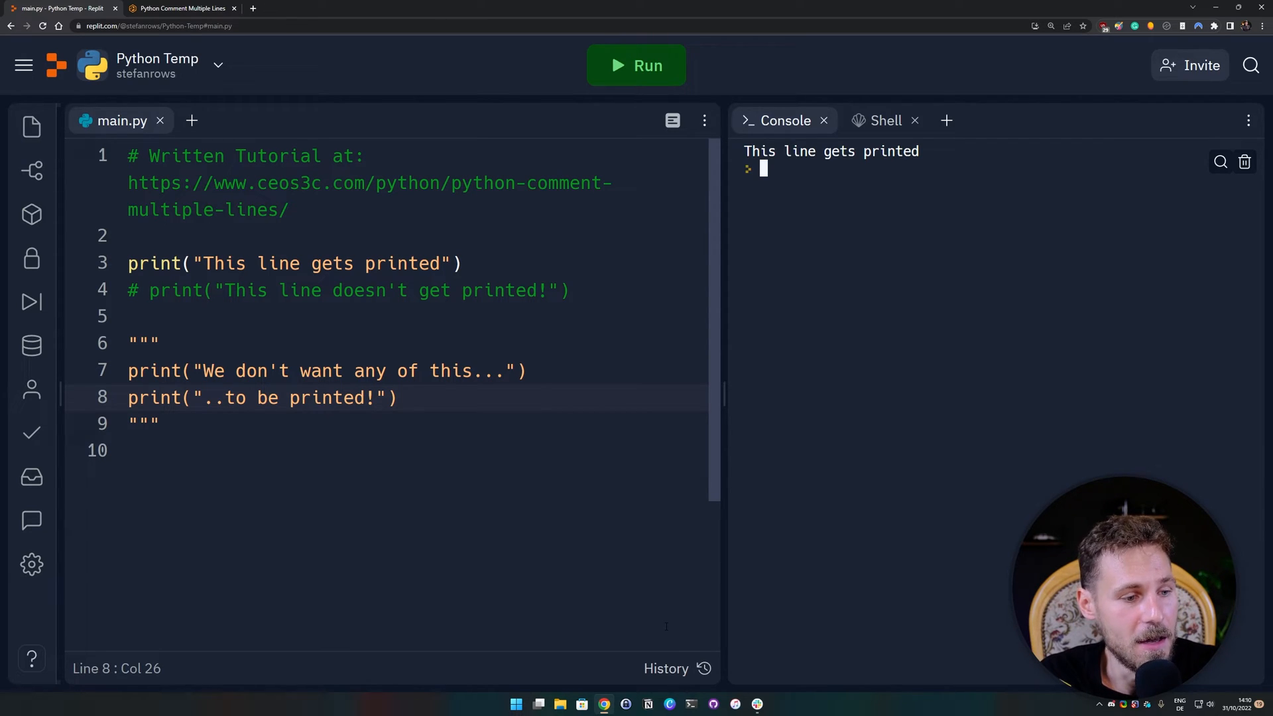
pyautogui.moveTo(693, 704)
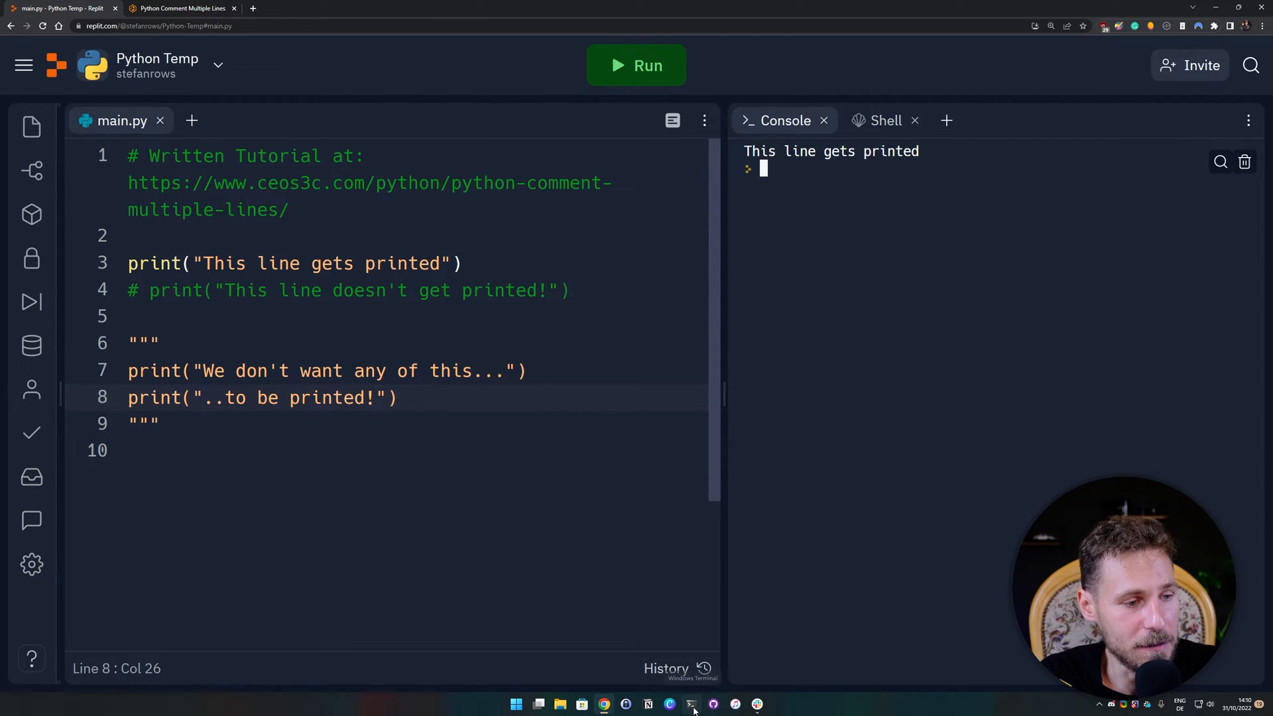
# Launch Windows Terminal from the taskbar, opening in the Tutorials folder.
pyautogui.click(692, 704)
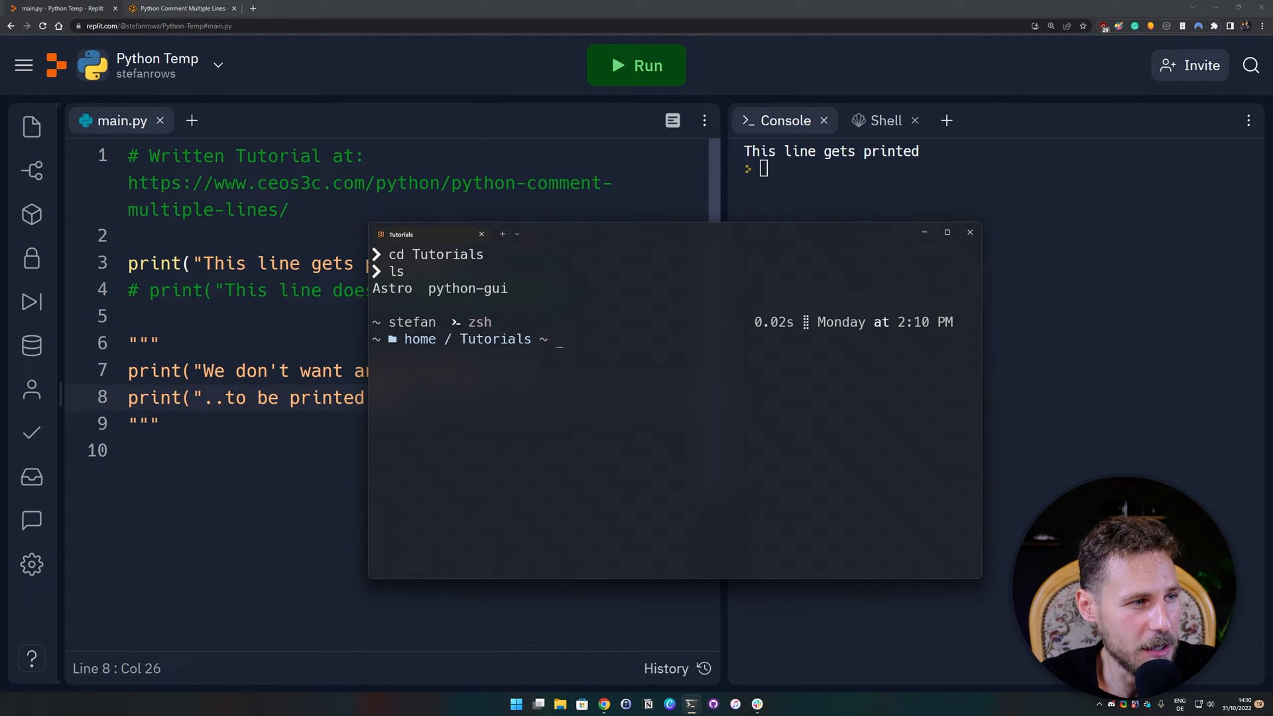
# Navigate to ~/Ceos3c-Tutorials/Python and launch VS Code there with code . to show comments.py.
pyautogui.write('cd ~')
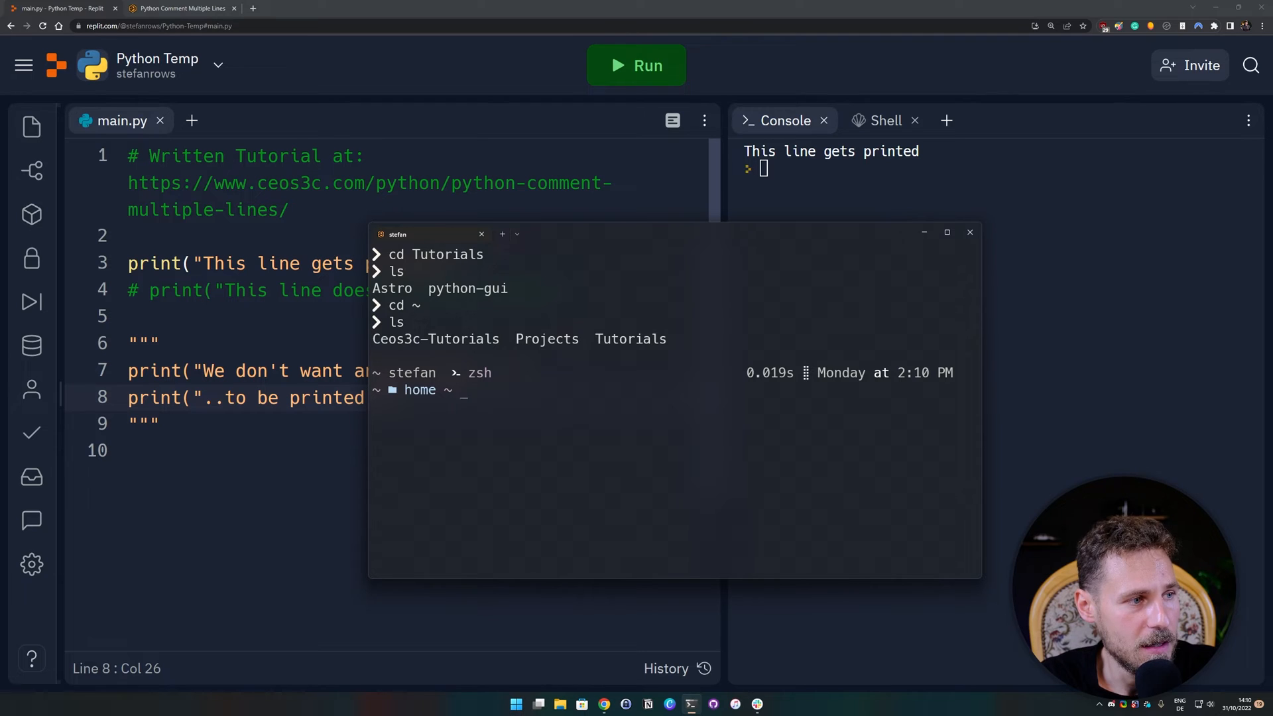
pyautogui.write('cd Ceos3c-Tutorials')
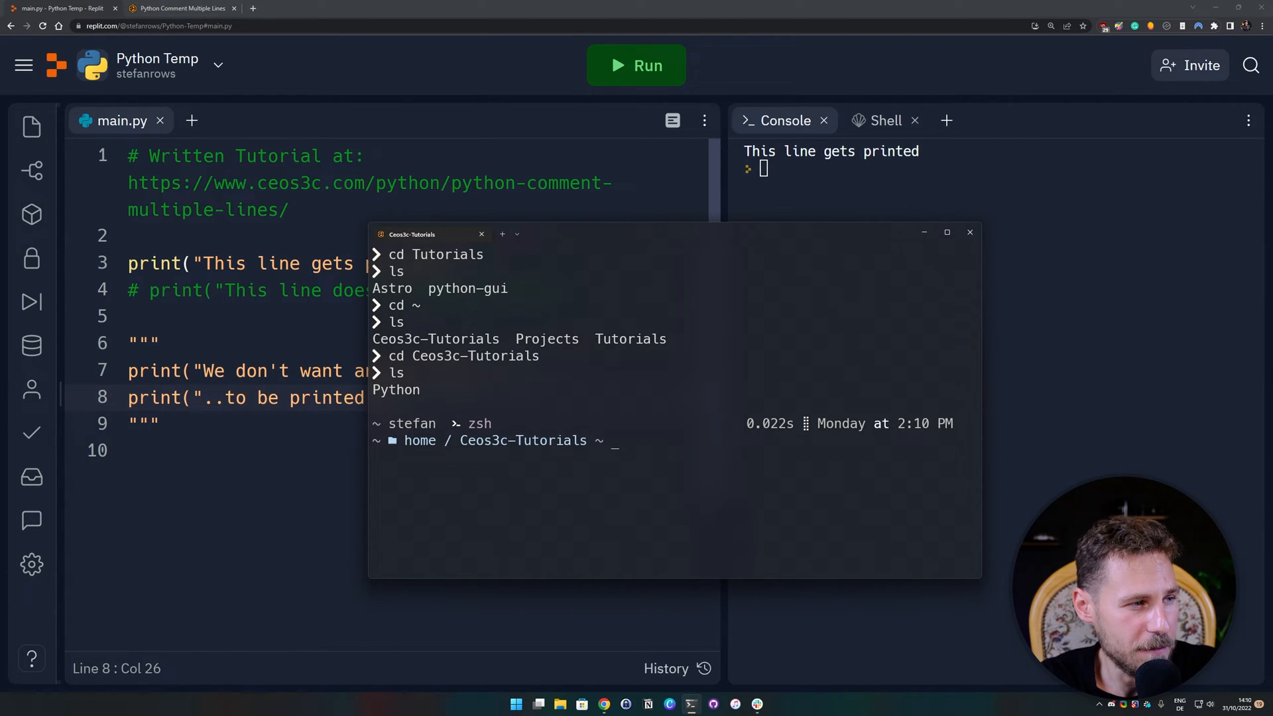
pyautogui.write('cd Python')
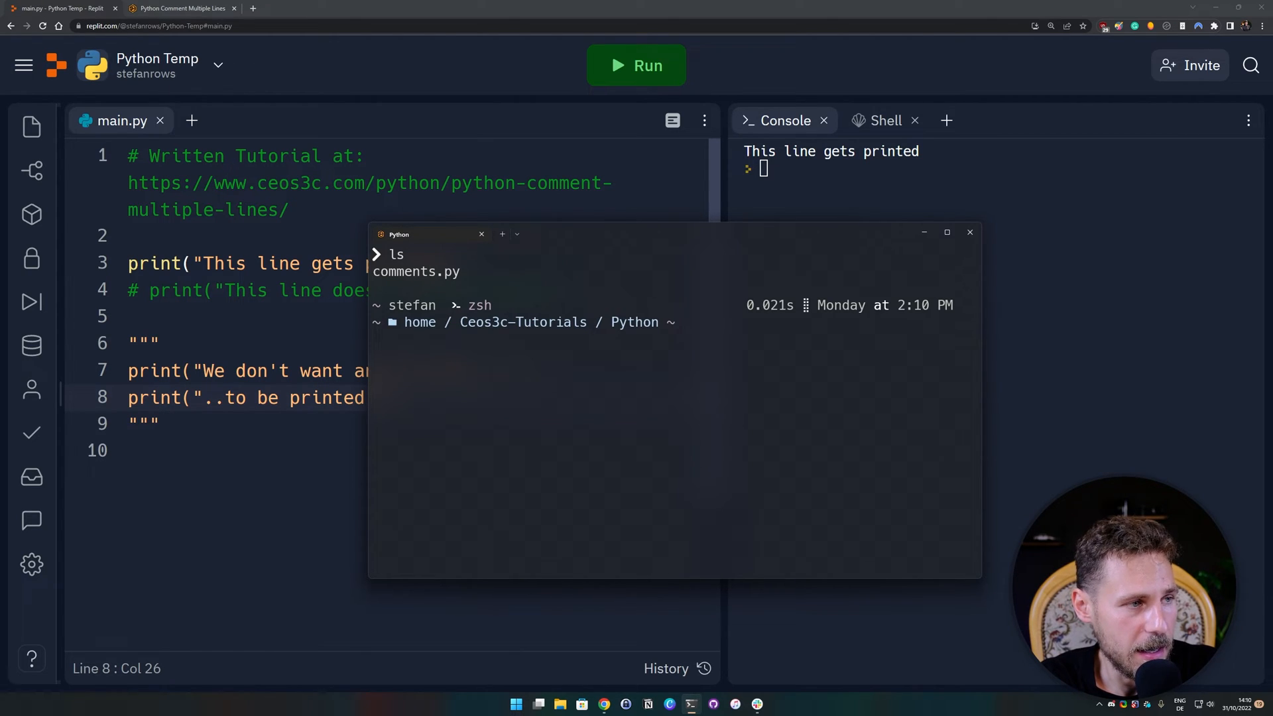
pyautogui.write('code .')
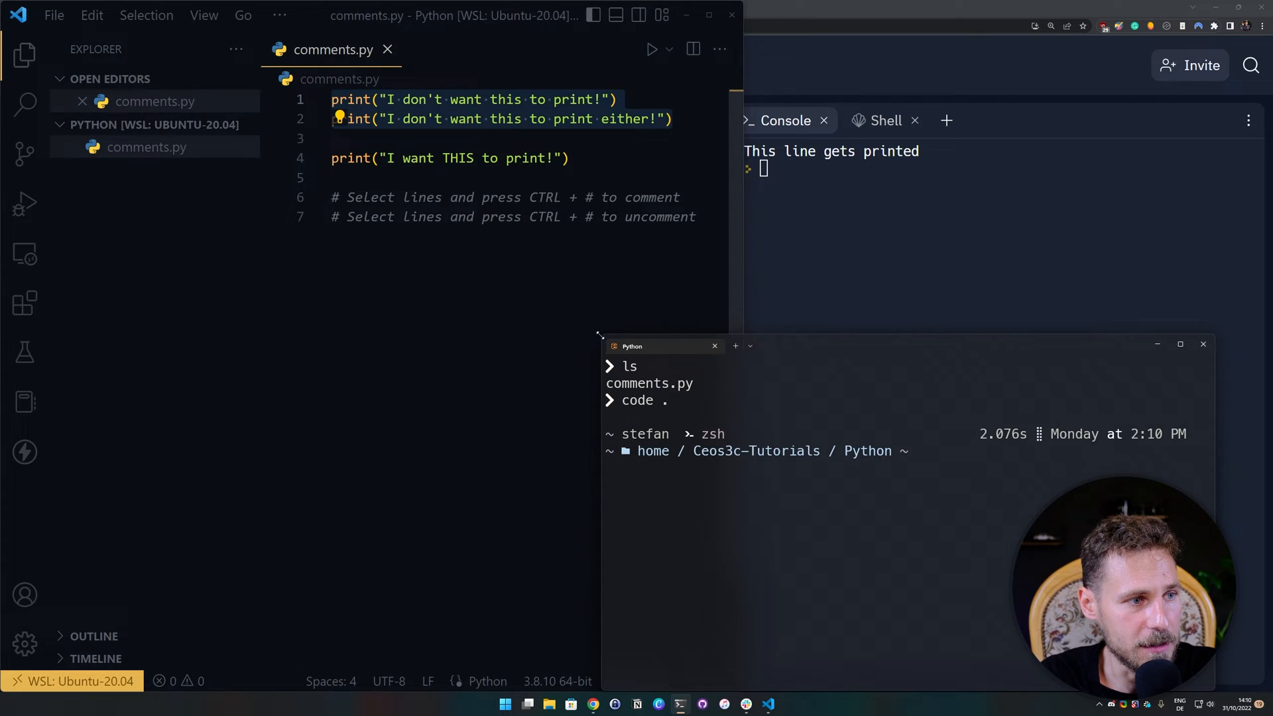
pyautogui.moveTo(632, 346); pyautogui.dragTo(782, 454)
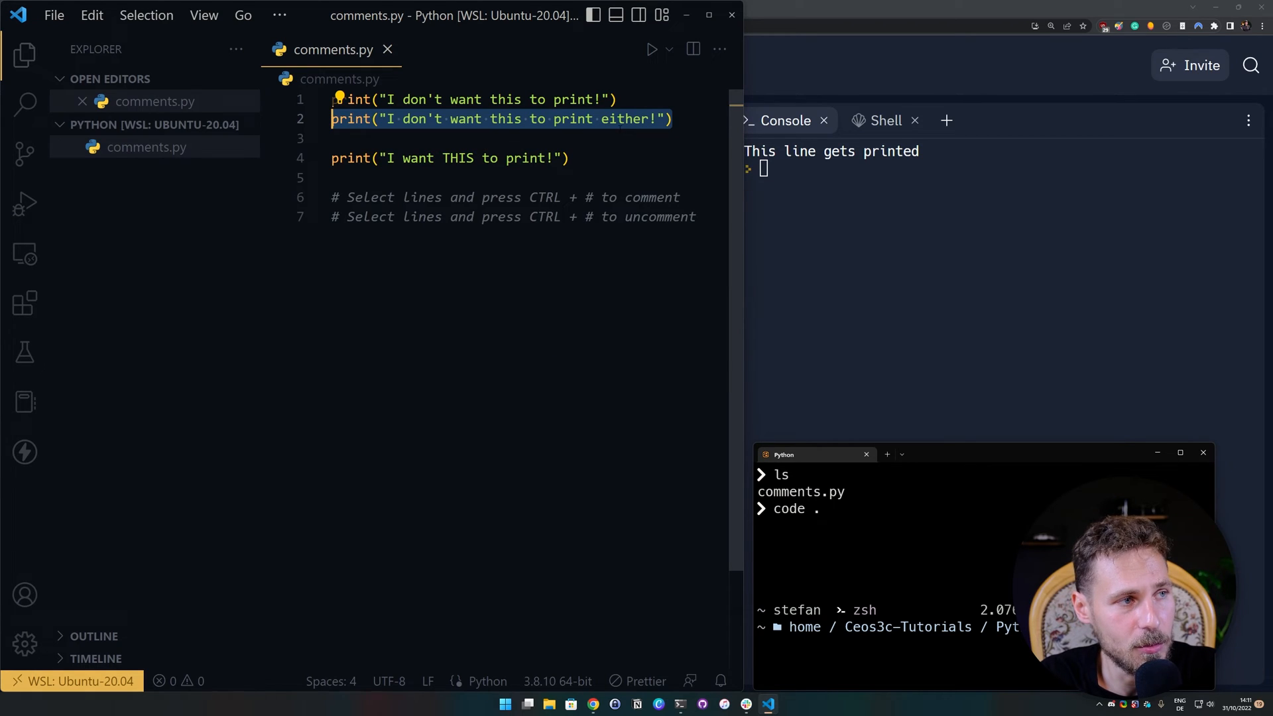
pyautogui.press('Ctrl+/')
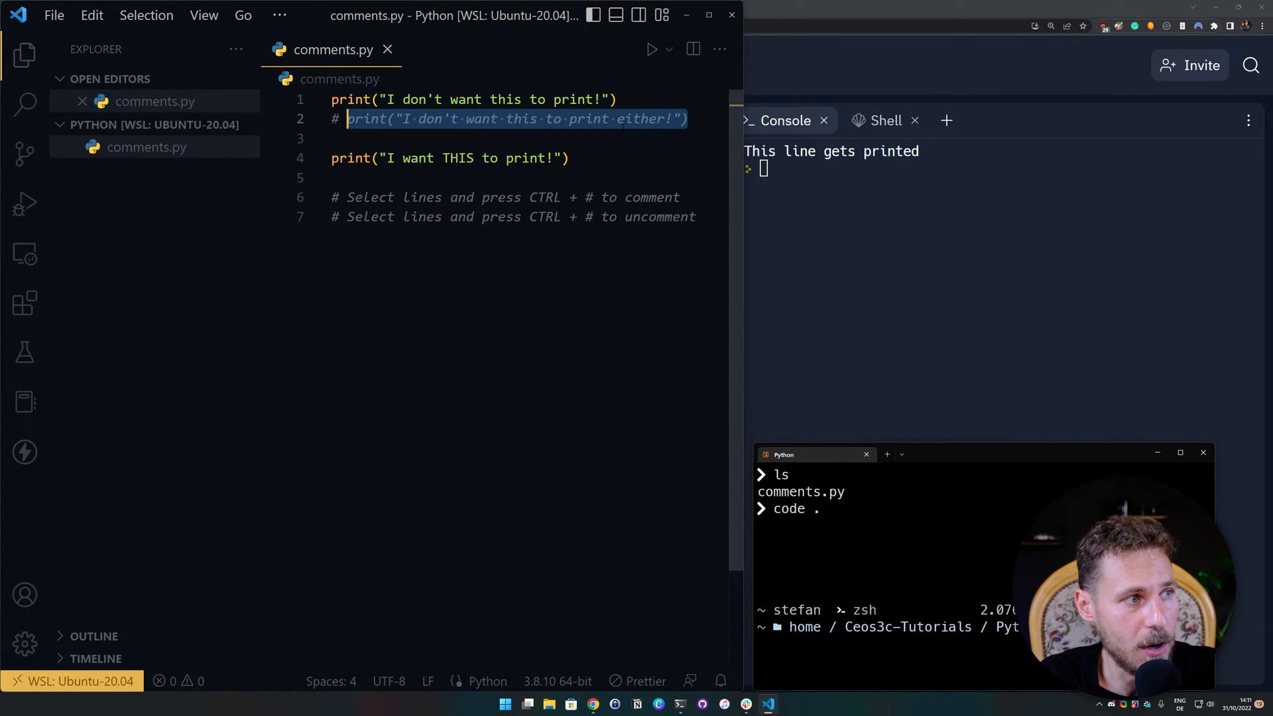
pyautogui.press('Ctrl+/')
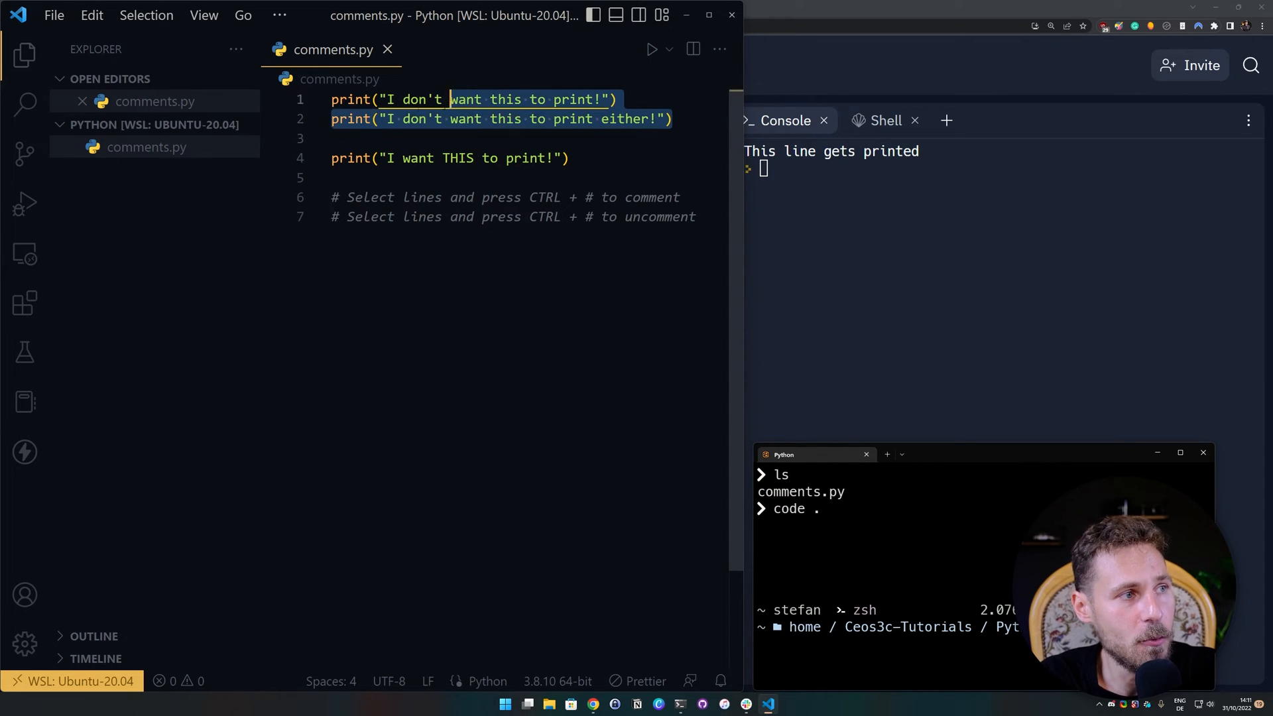
pyautogui.press('ctrl+/')
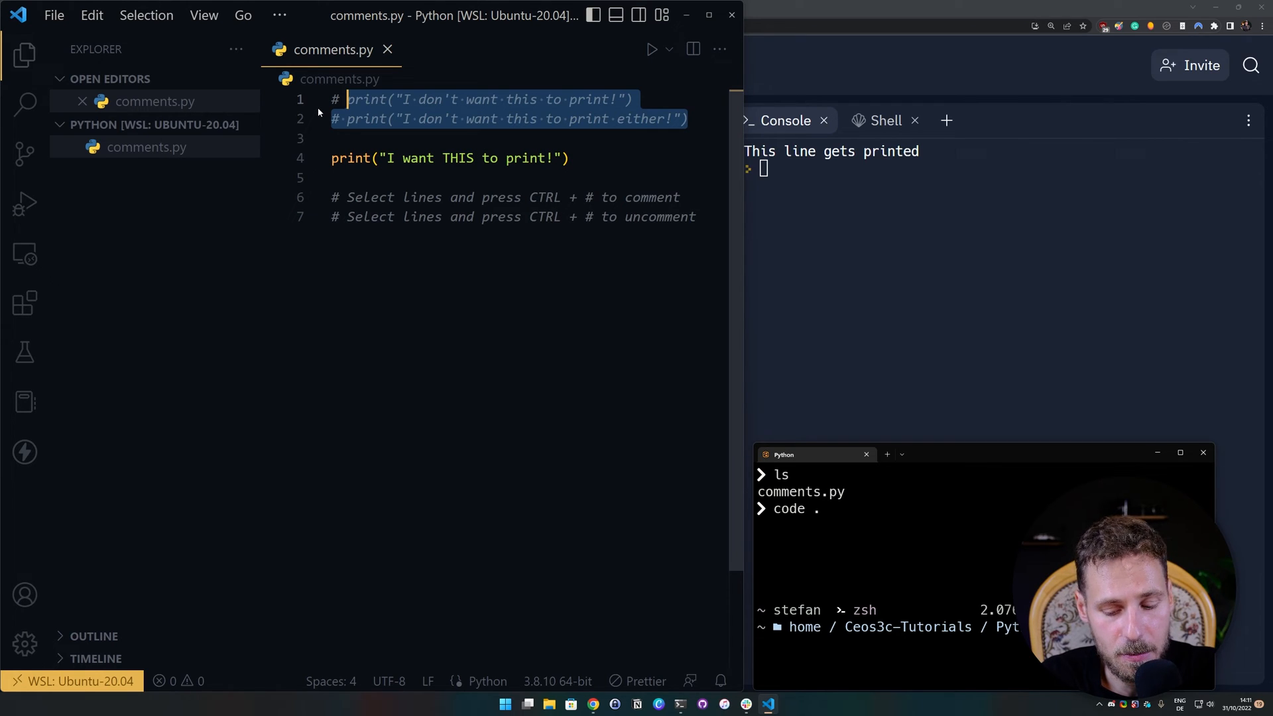
pyautogui.press('Ctrl+/')
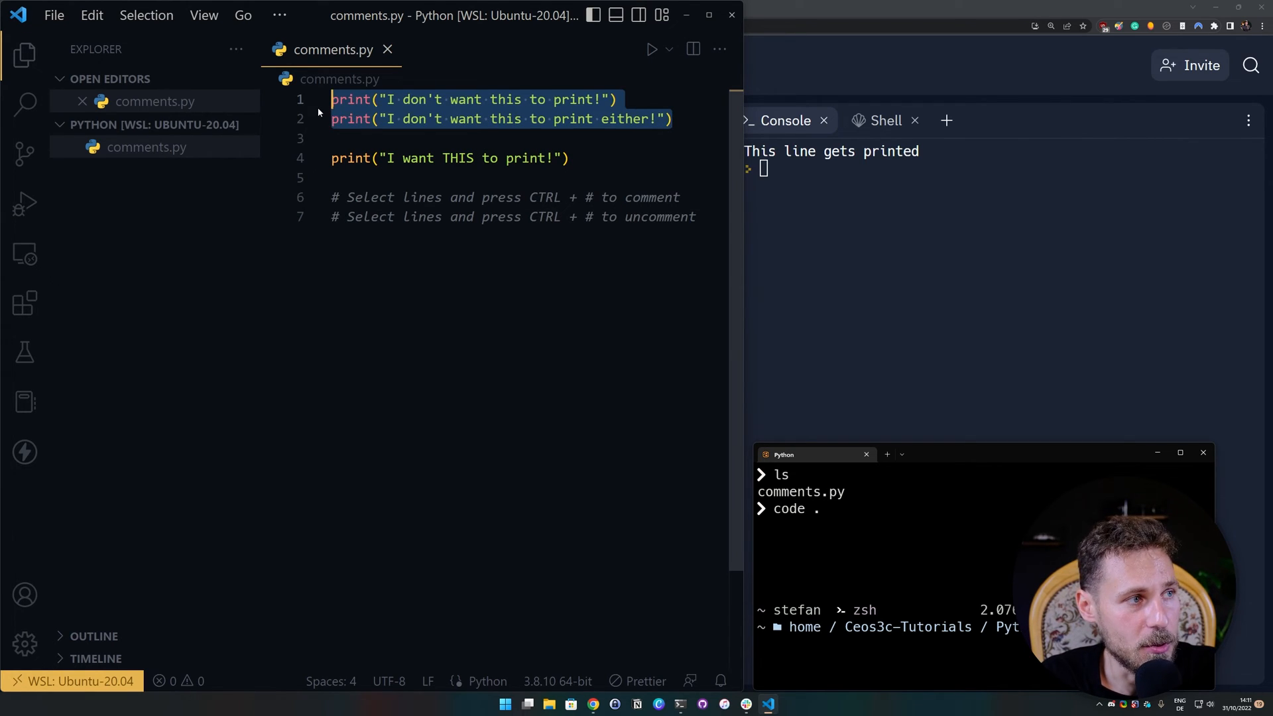